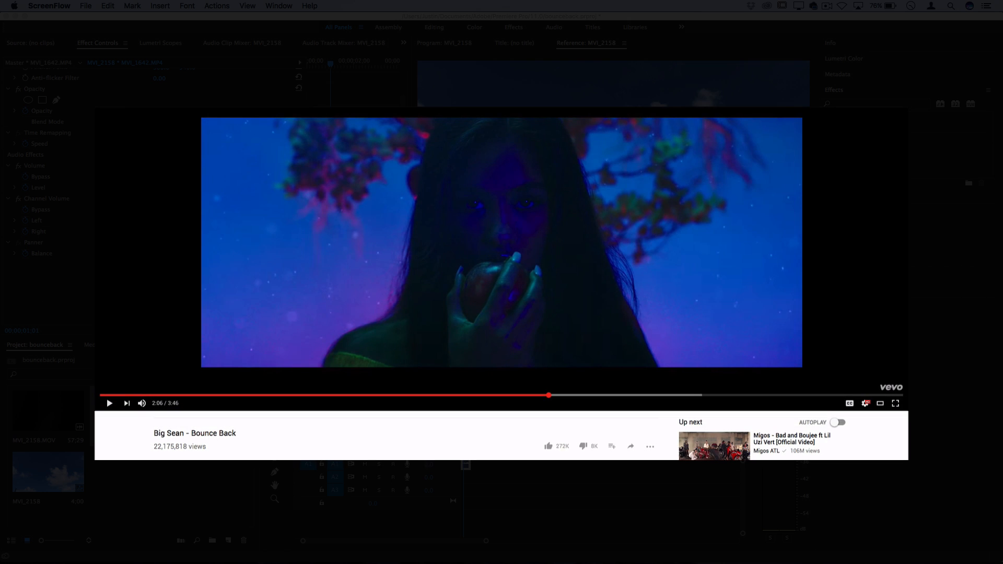
- Play and scrub the Bounce Back reference video to view its pink-tinted scenes
click(109, 402)
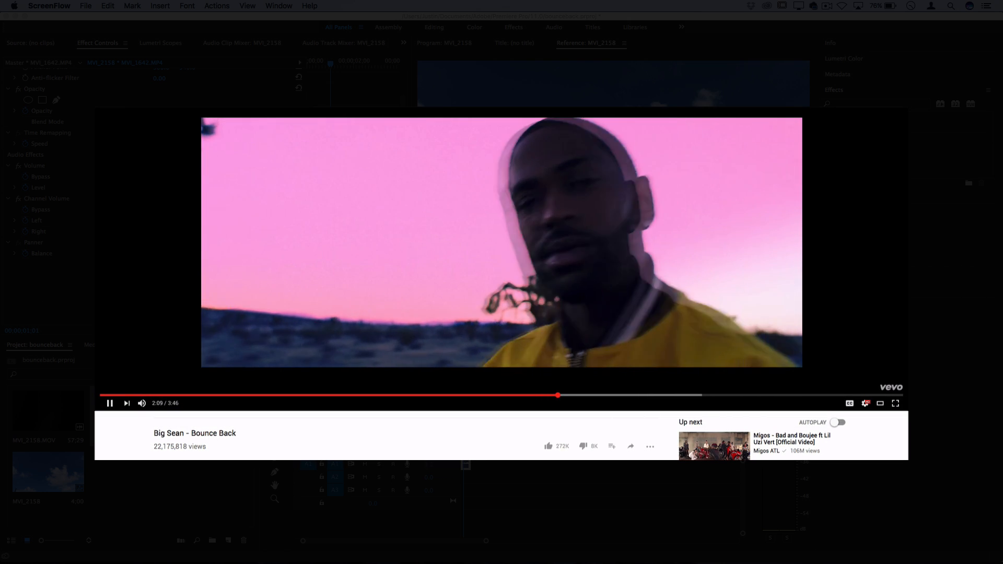
click(501, 242)
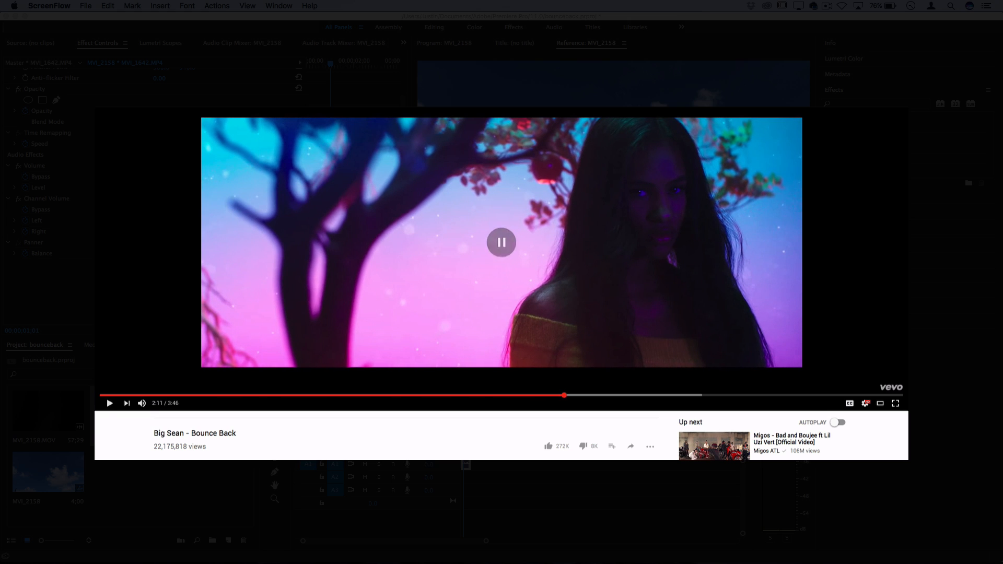
click(501, 243)
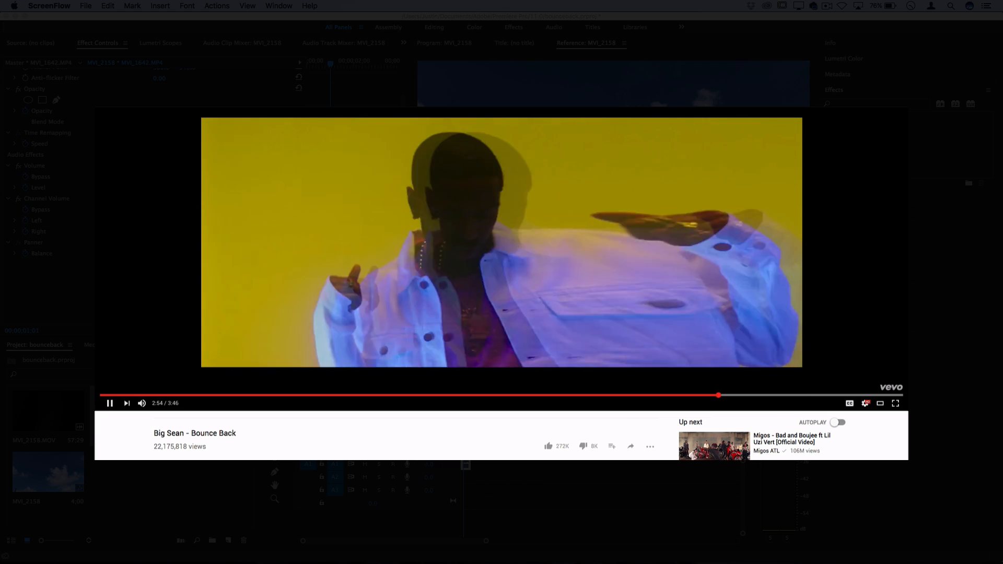
click(420, 395)
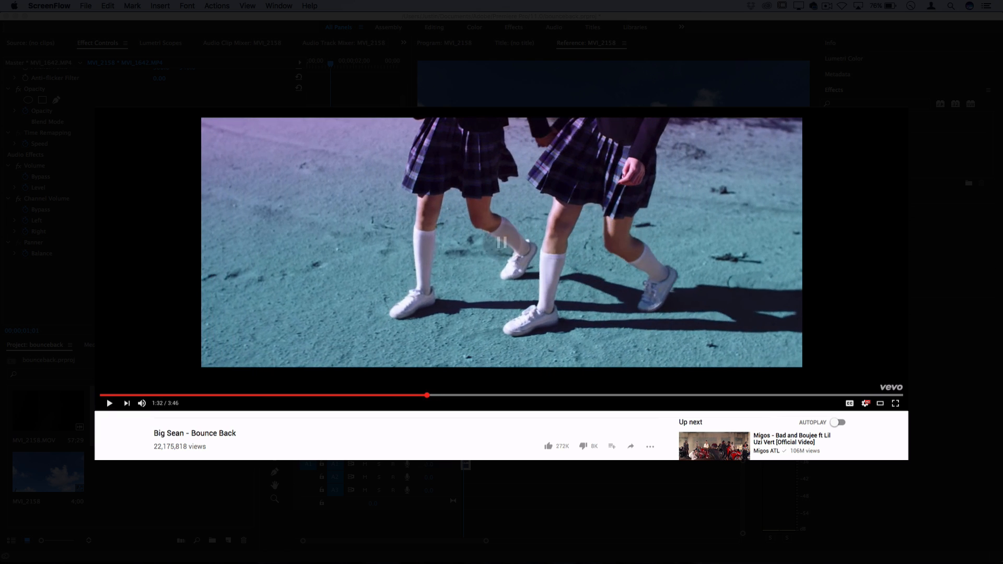
click(109, 403)
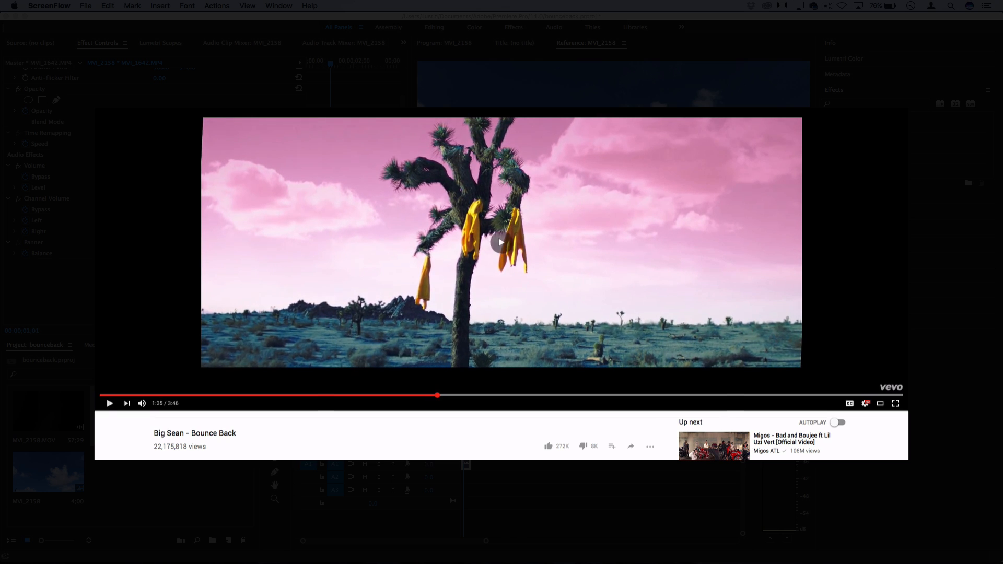
click(109, 403)
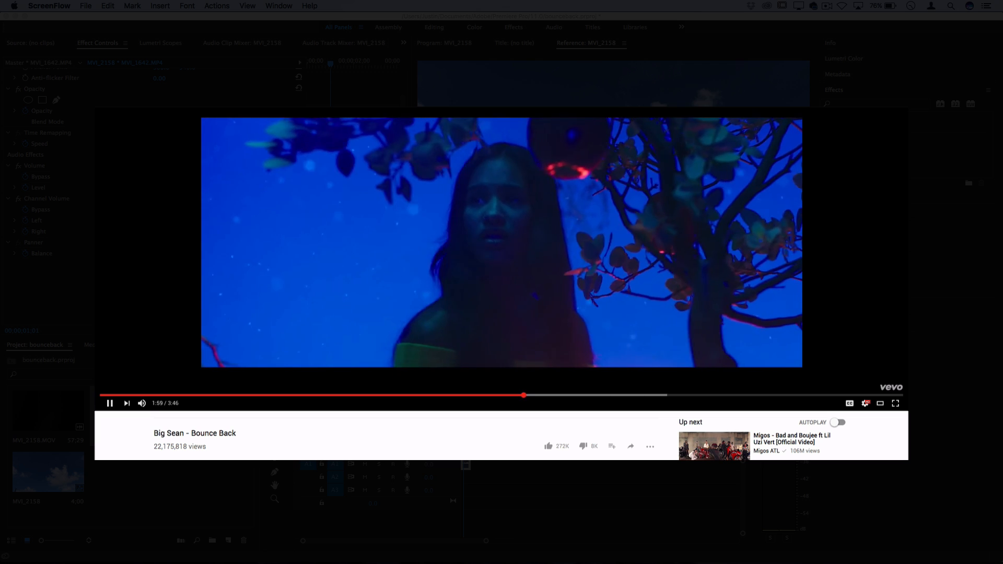
click(110, 403)
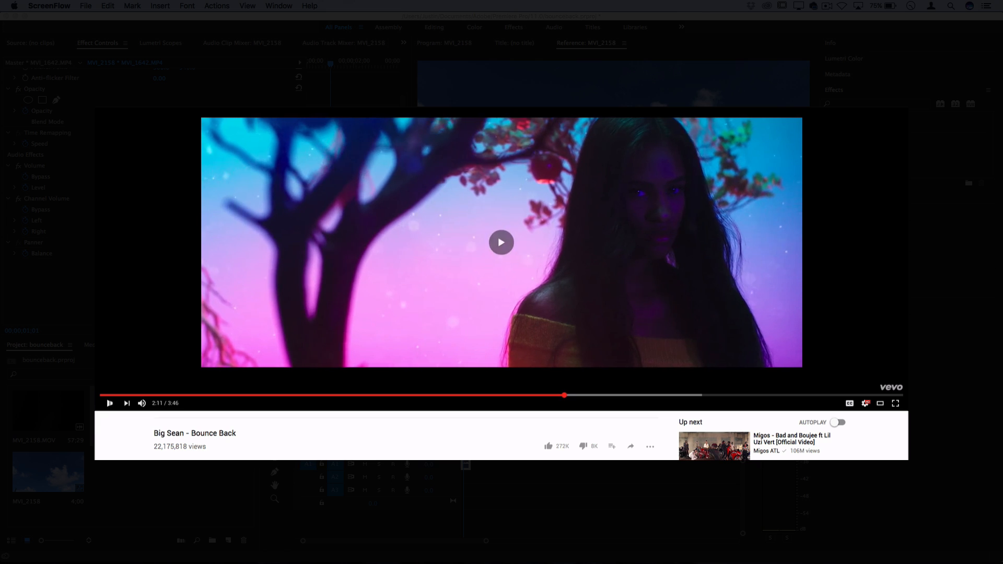
click(501, 242)
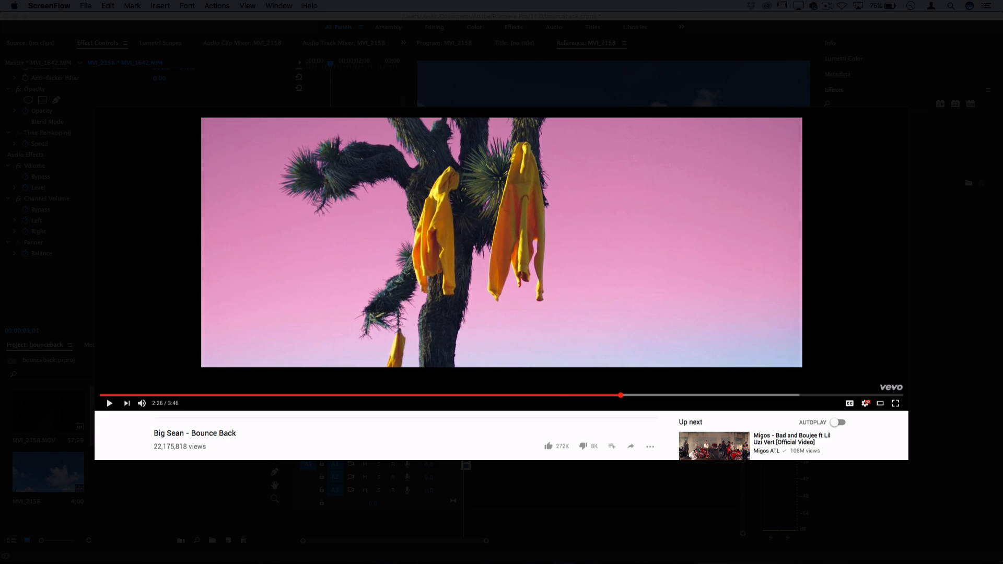
click(109, 403)
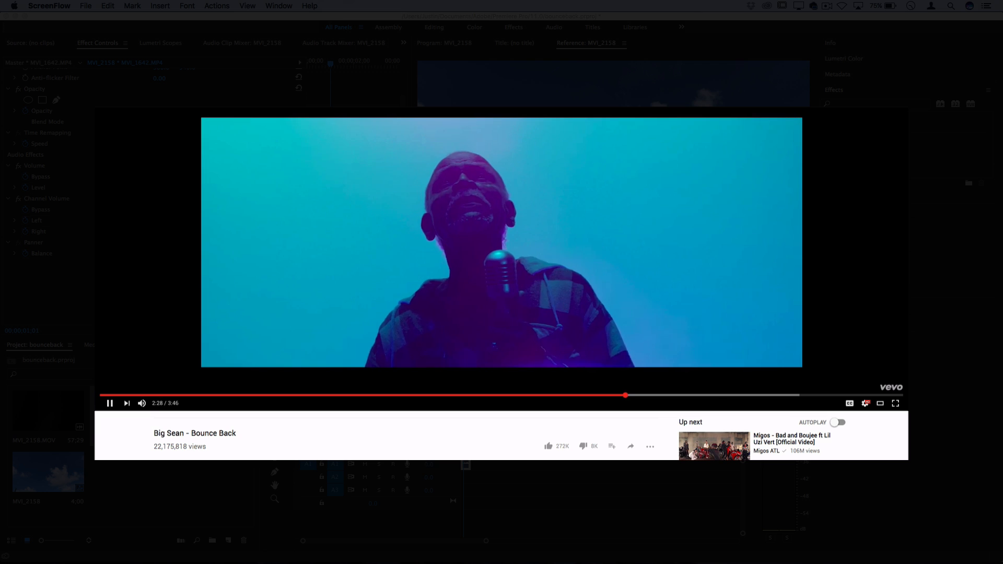
click(729, 395)
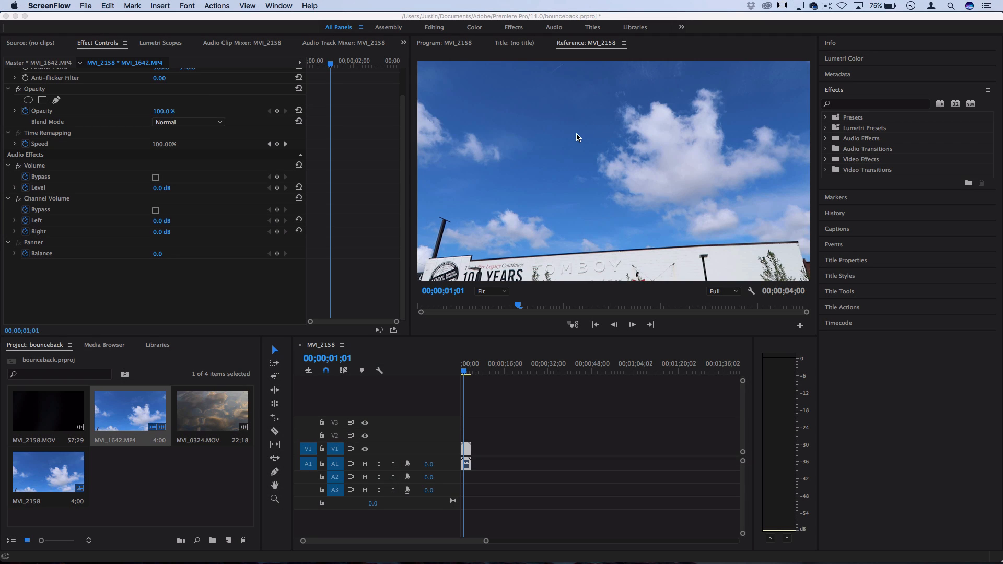
mouse_move(493, 419)
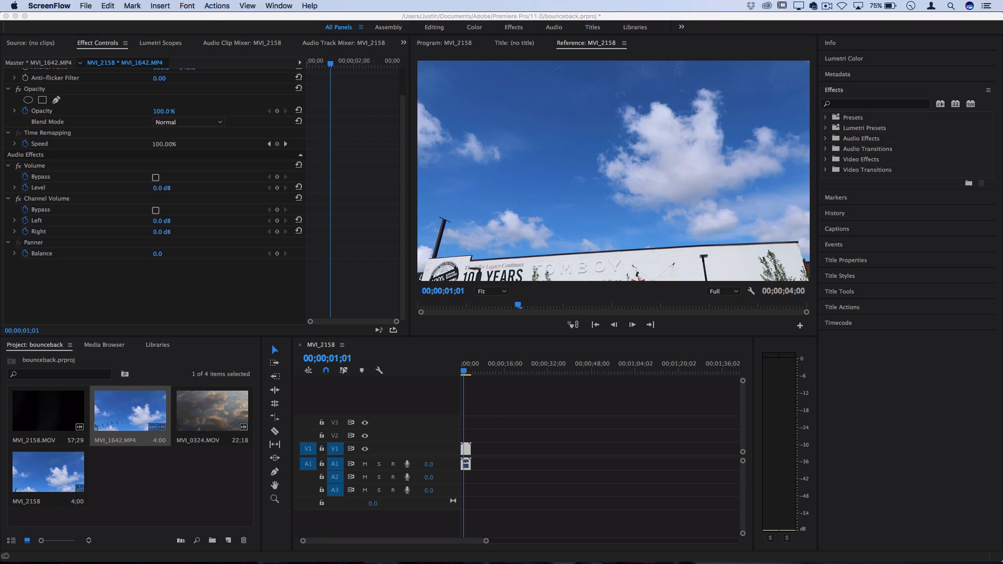
- Create a new Black Video item in Premiere Pro with its default settings
click(25, 344)
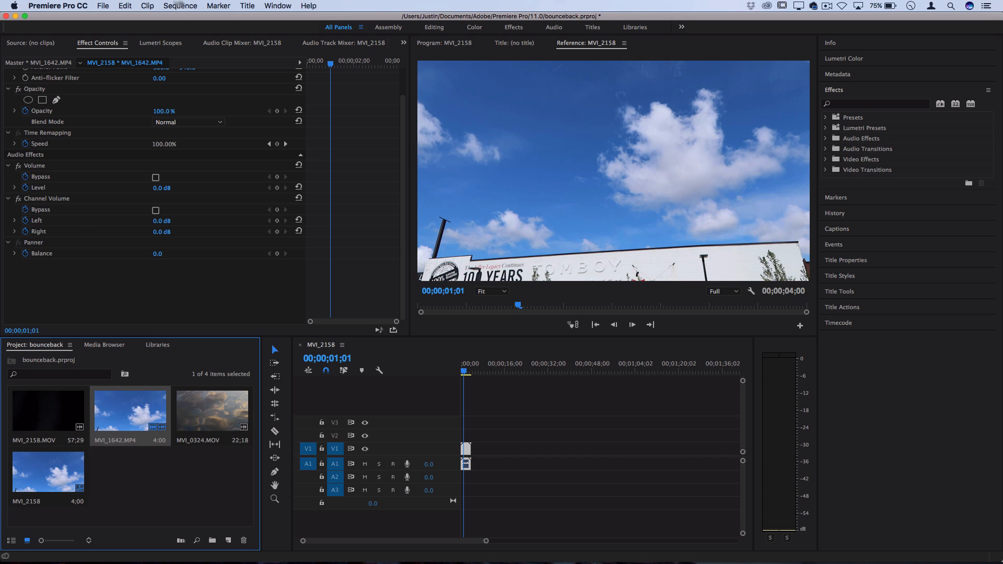
click(103, 6)
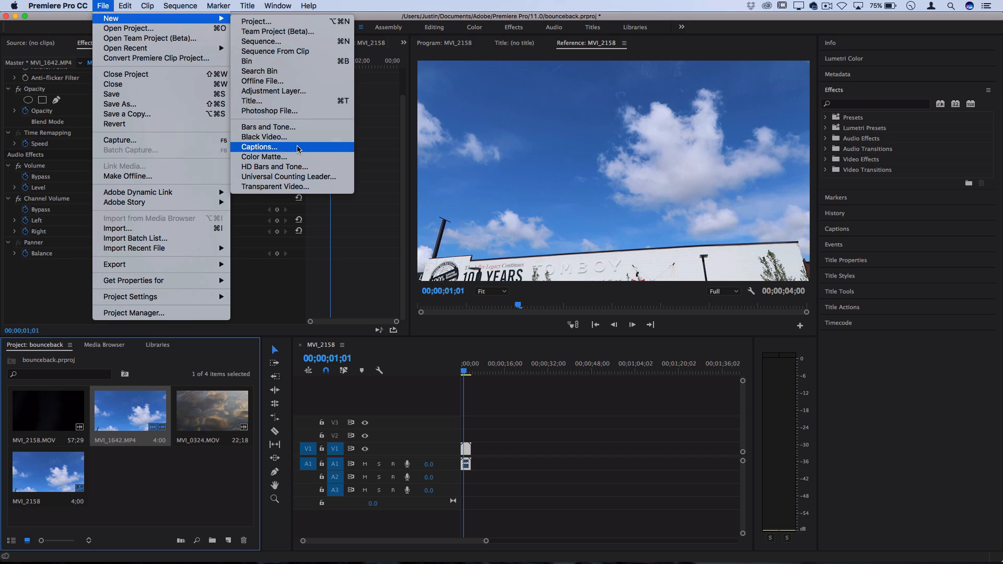
click(263, 137)
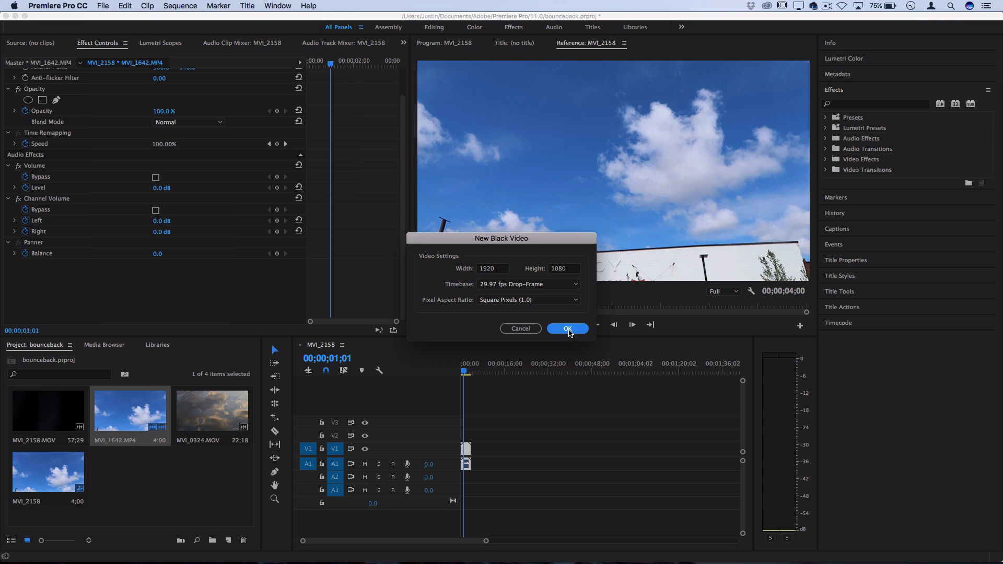
click(566, 328)
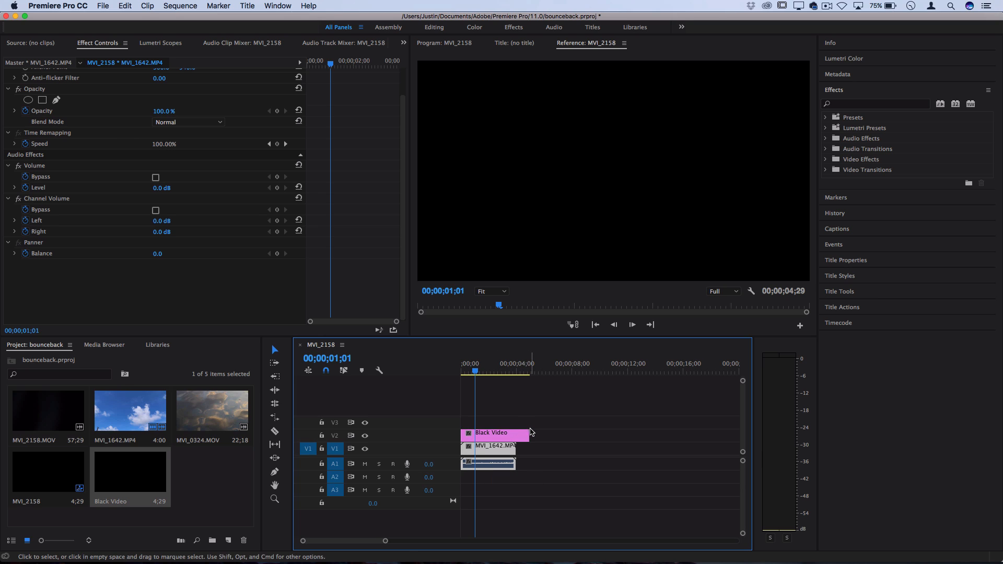
- Apply the Generate > Ramp effect, found by searching 'ramp', to the Black Video clip
click(492, 433)
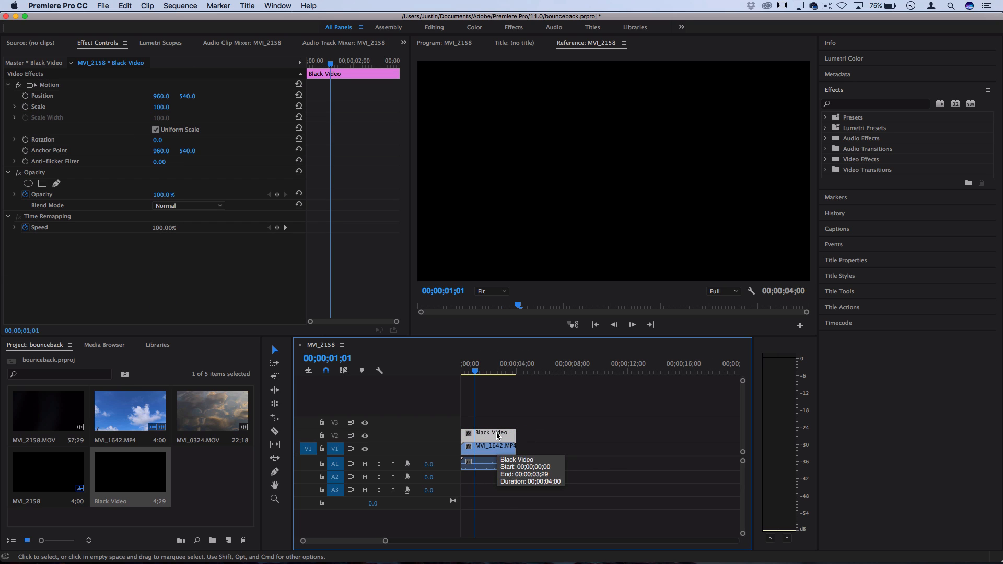
mouse_move(656, 176)
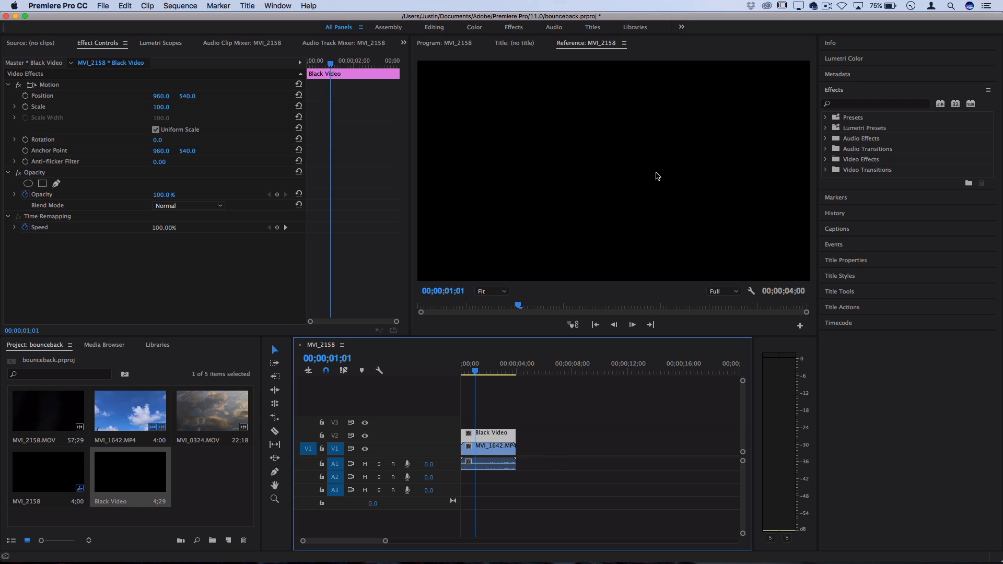
click(875, 103)
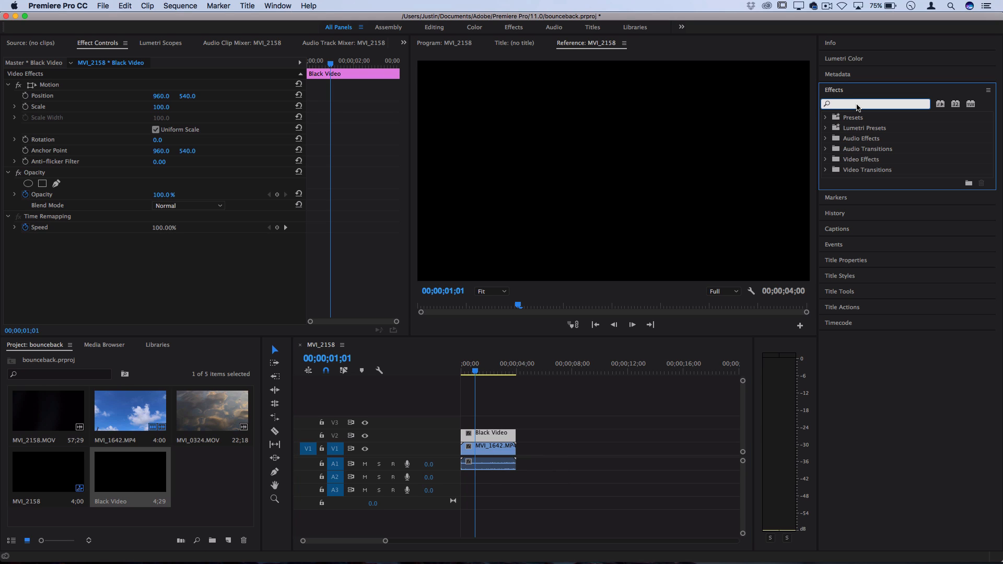
text(ramp)
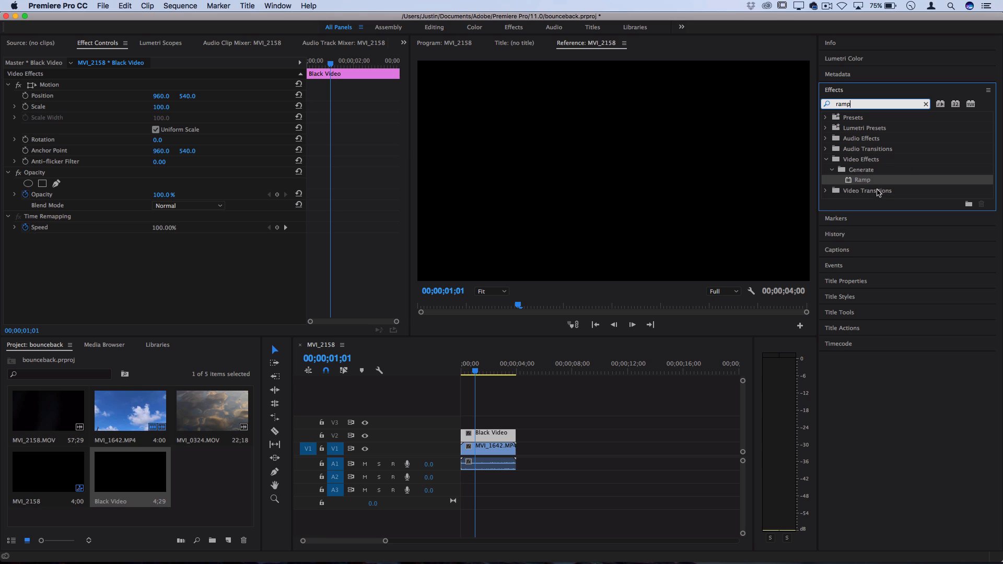
mouse_move(870, 175)
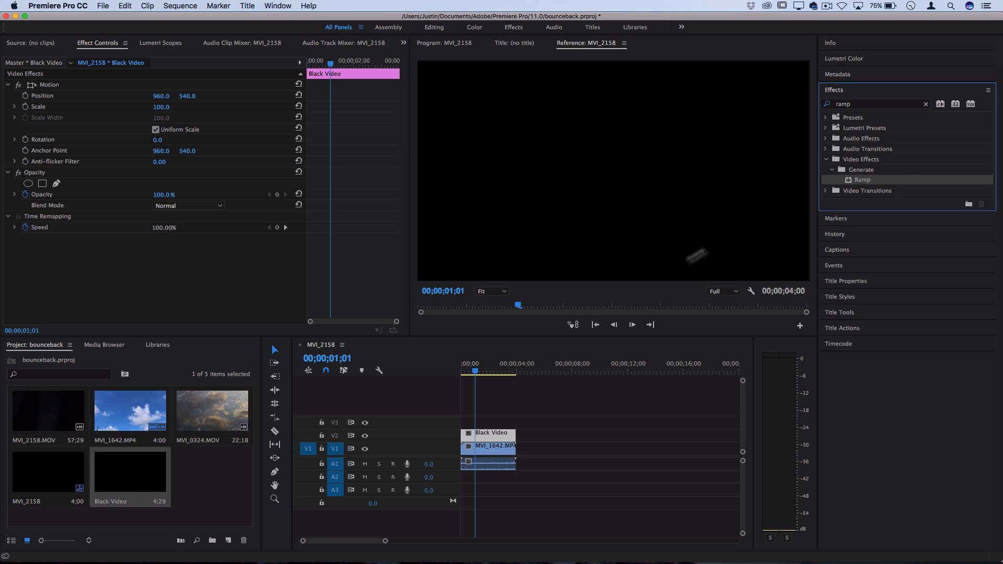
double_click(861, 180)
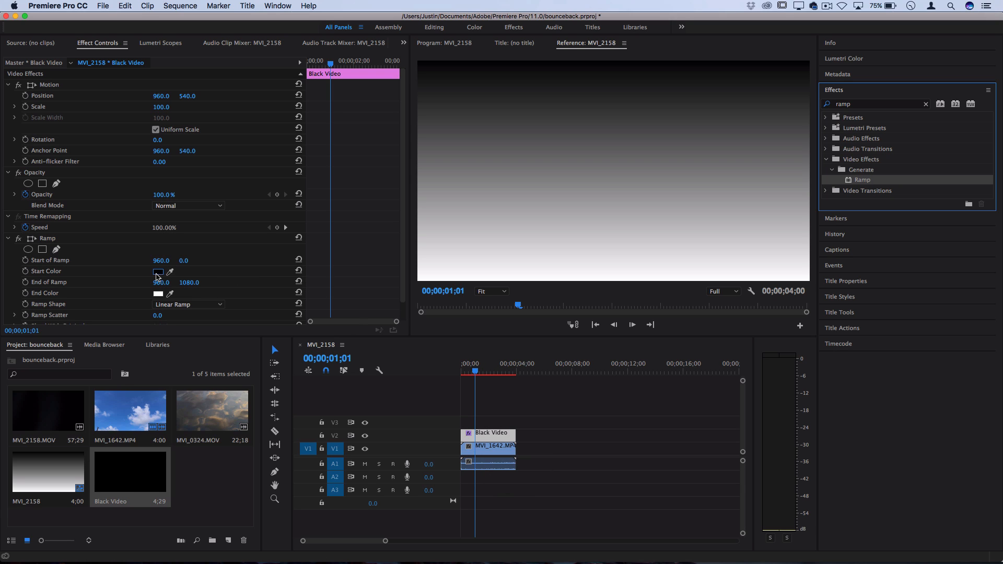
- Set the Ramp Start Color to magenta and the End Color to blue
click(158, 271)
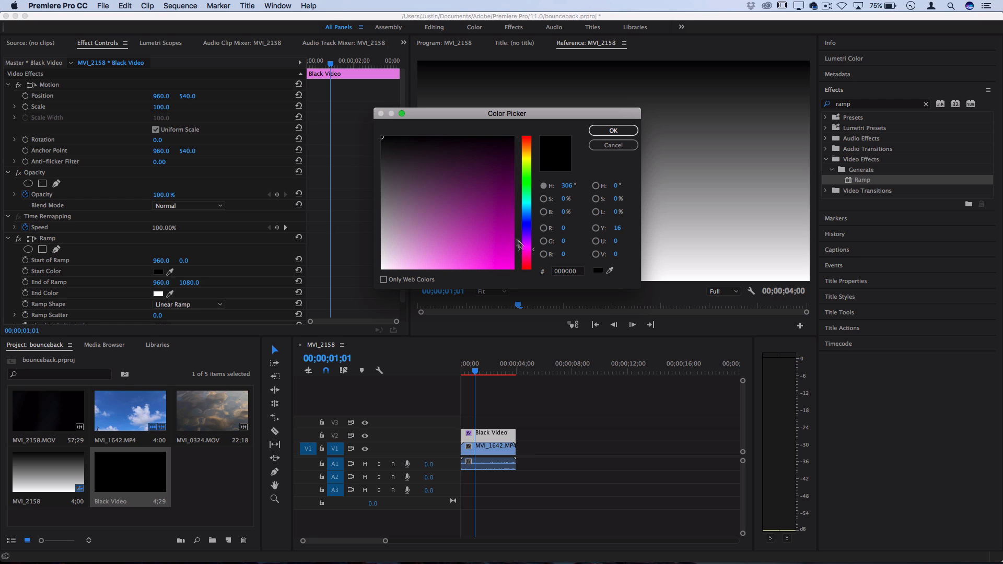
click(612, 131)
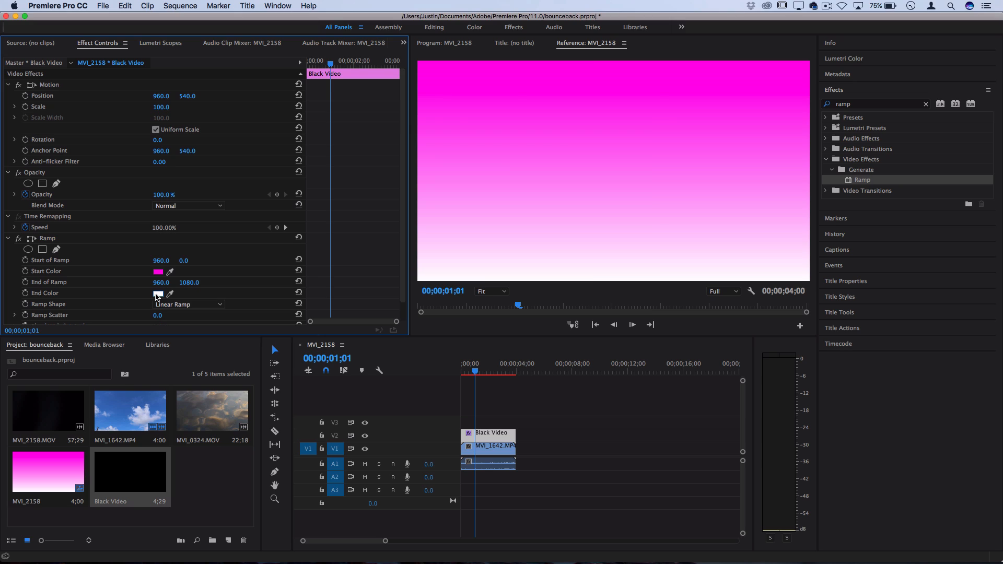
click(157, 293)
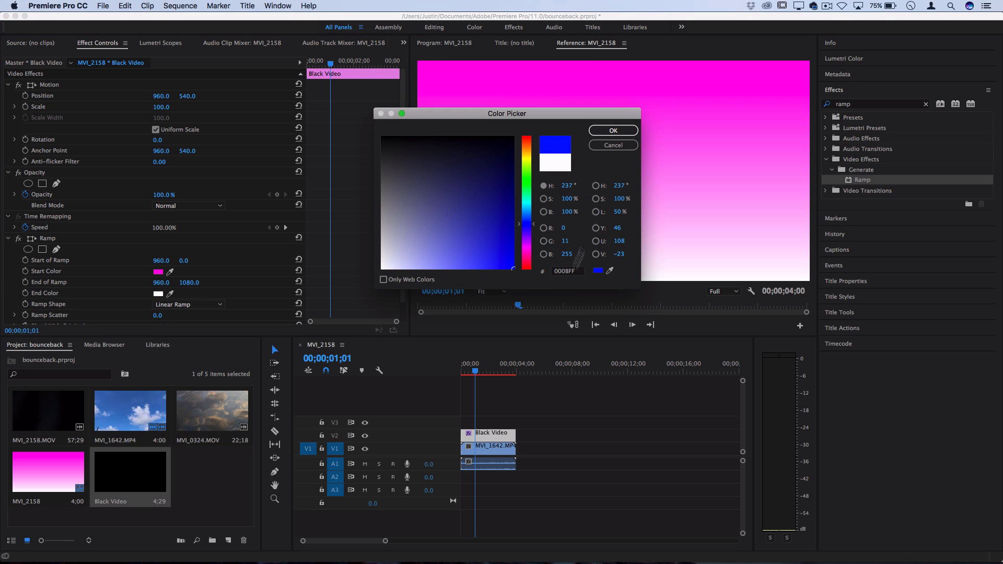
click(612, 130)
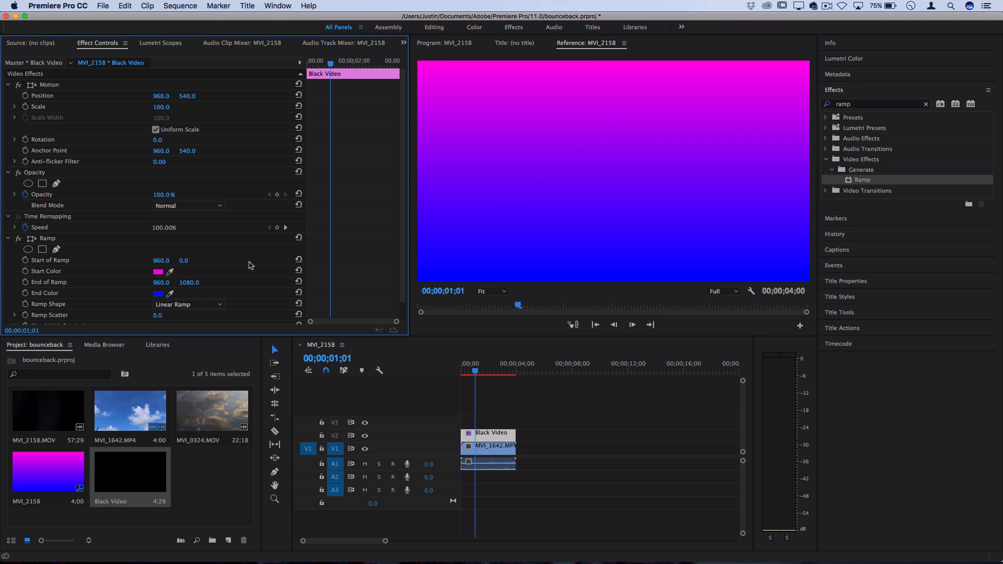
mouse_move(249, 262)
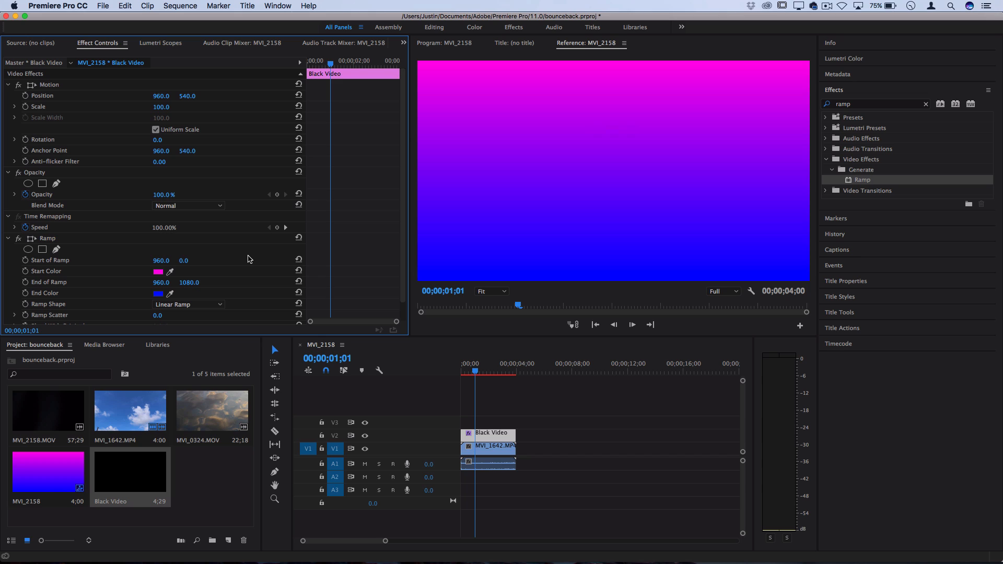
mouse_move(229, 247)
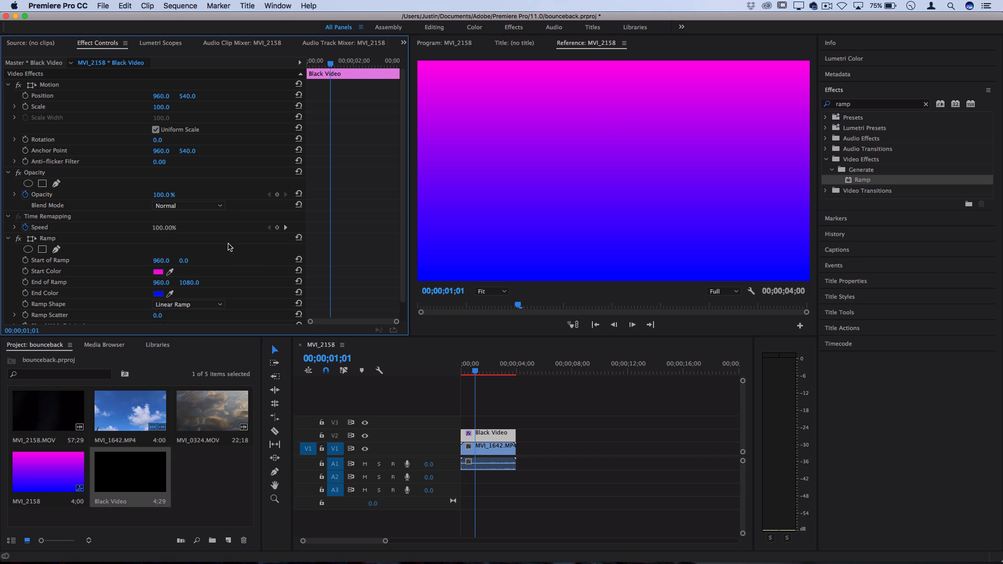
- Set the gradient layer's Opacity blend mode to Multiply over the sky clip
click(187, 205)
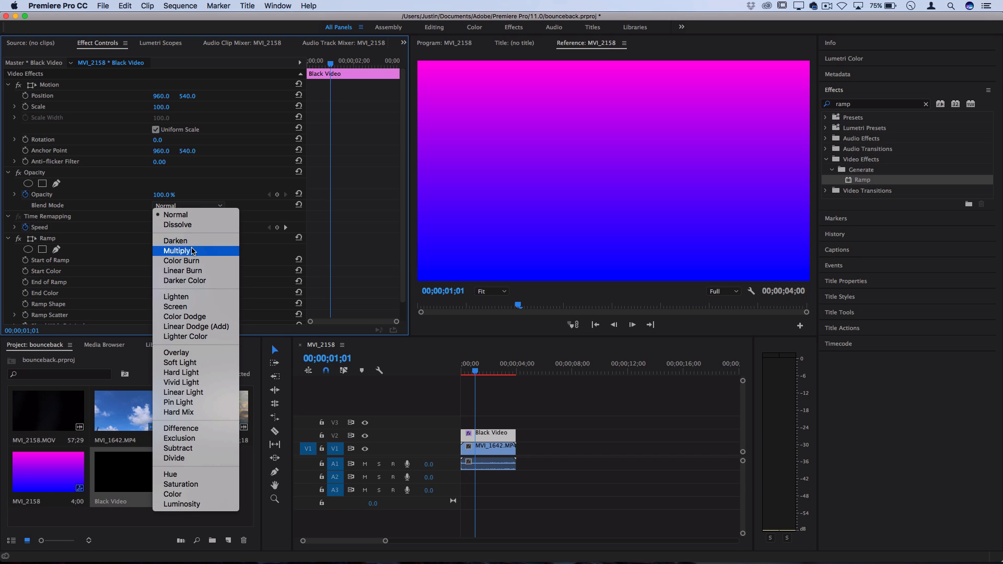
click(179, 250)
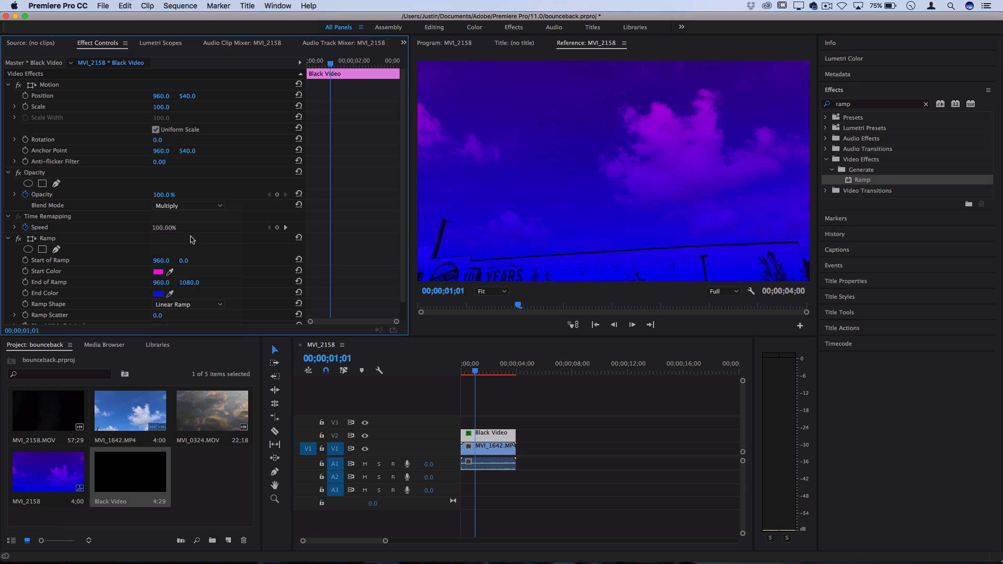
mouse_move(101, 165)
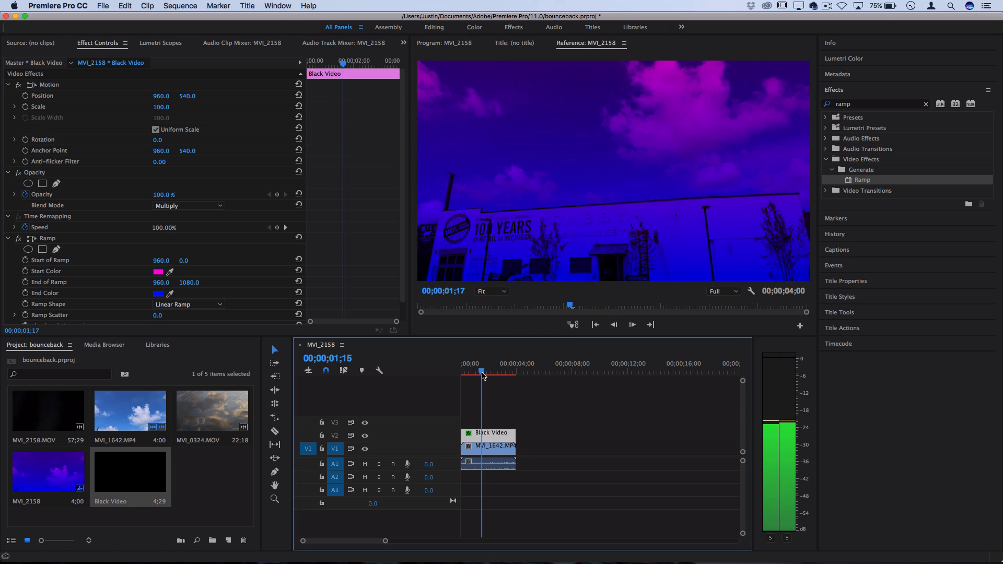
click(485, 371)
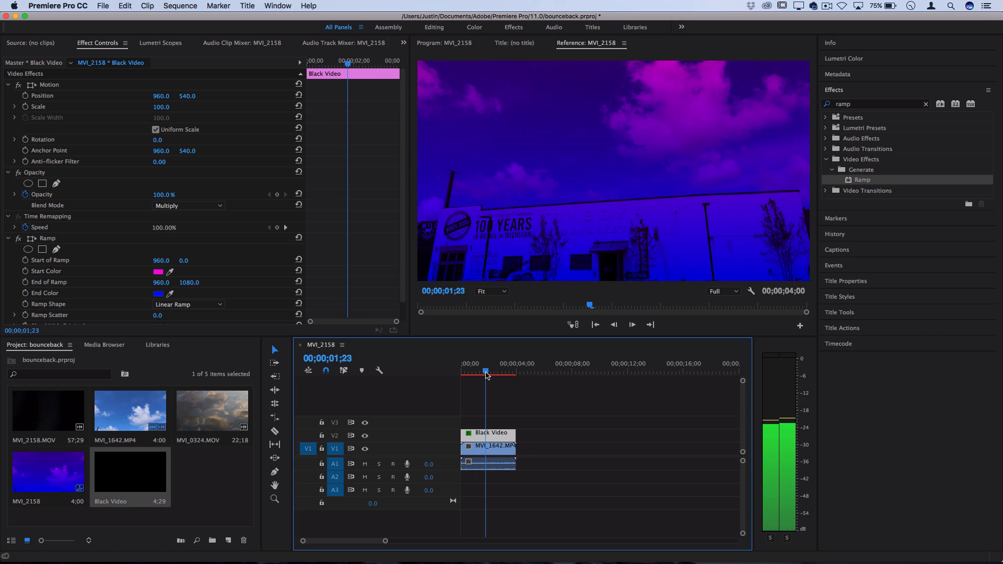
- Change the Ramp End Color to white and preview the pink-tinted clip
click(157, 293)
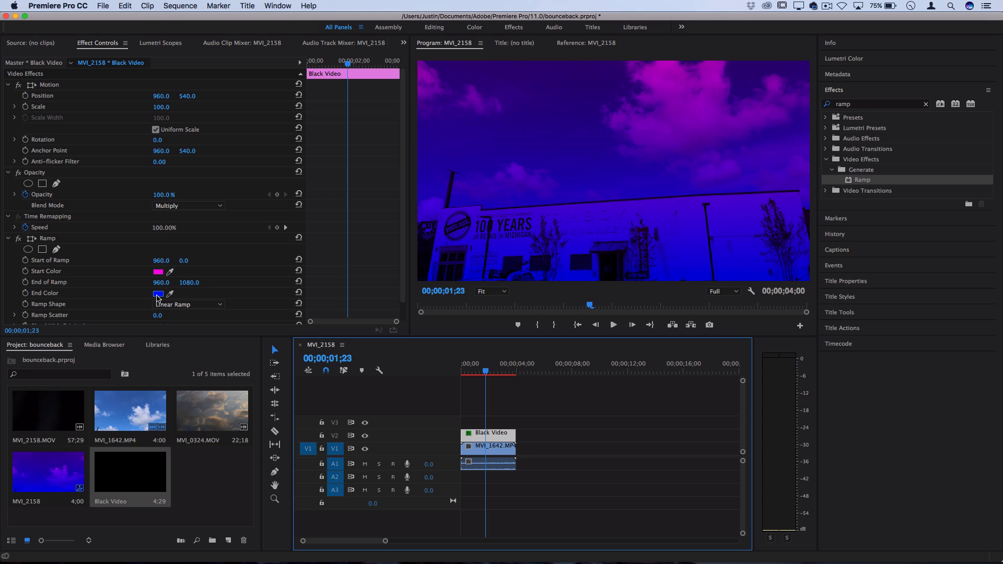
click(158, 293)
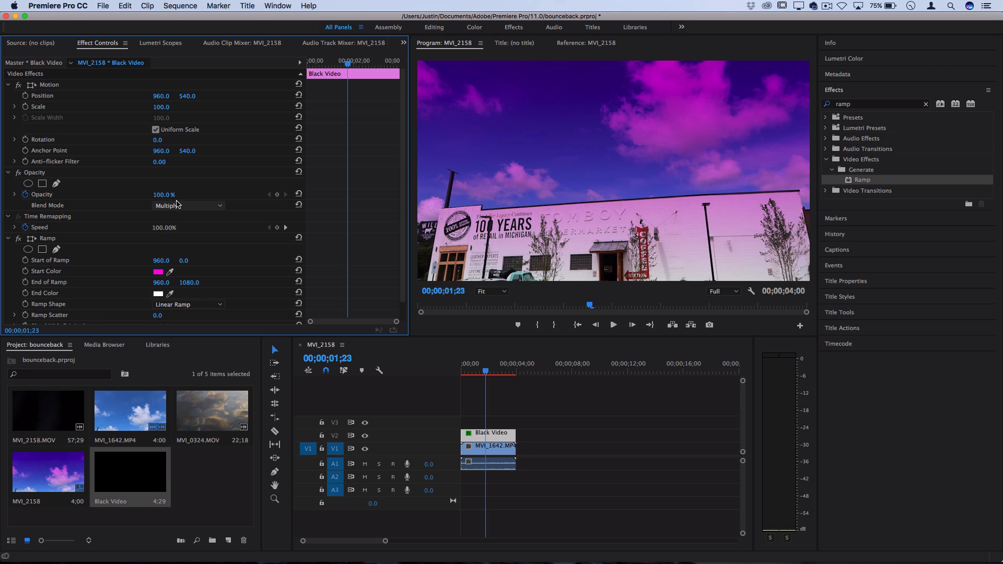
click(464, 371)
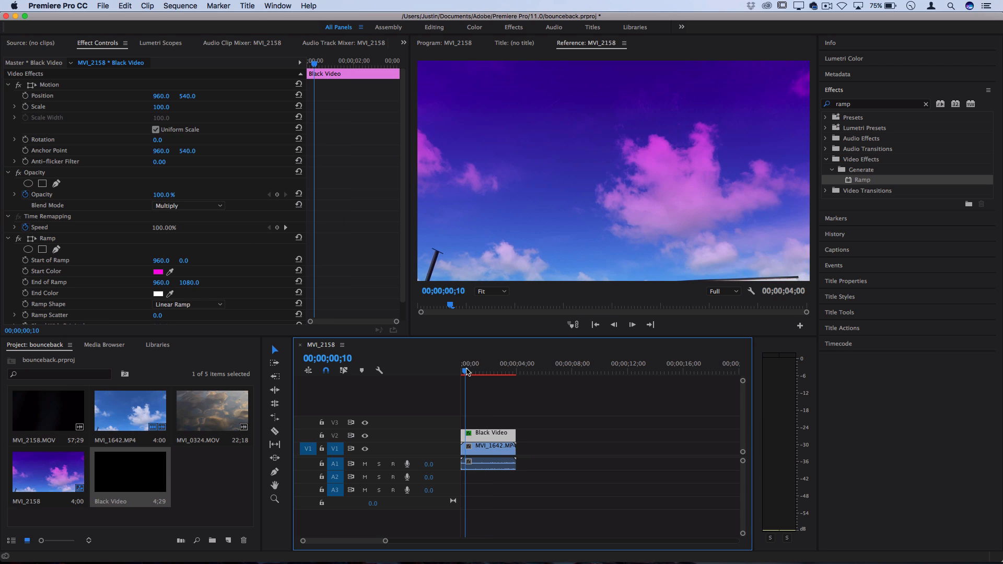
click(484, 363)
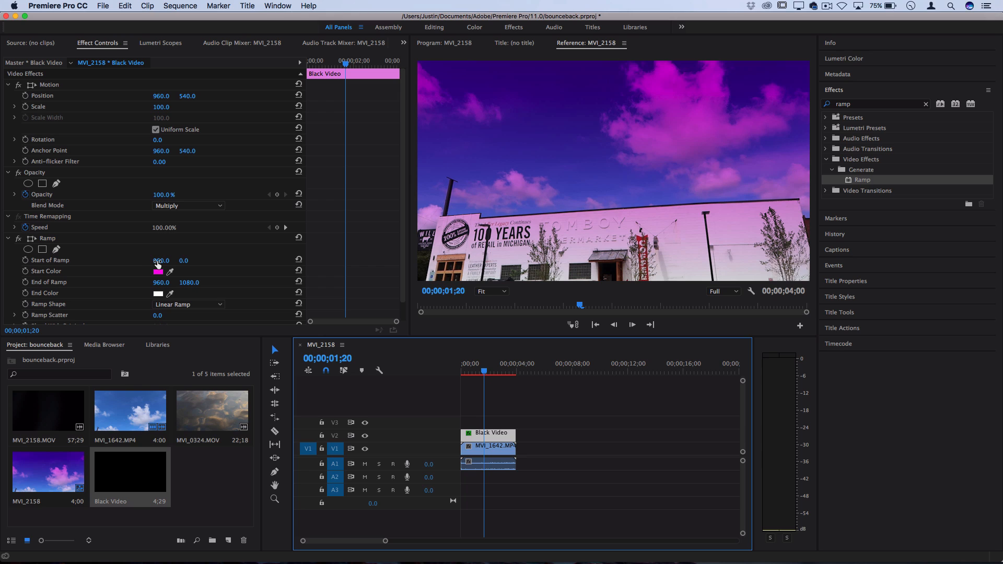
- Try Normal and Darken blend modes on the gradient, comparing them against Multiply
click(188, 205)
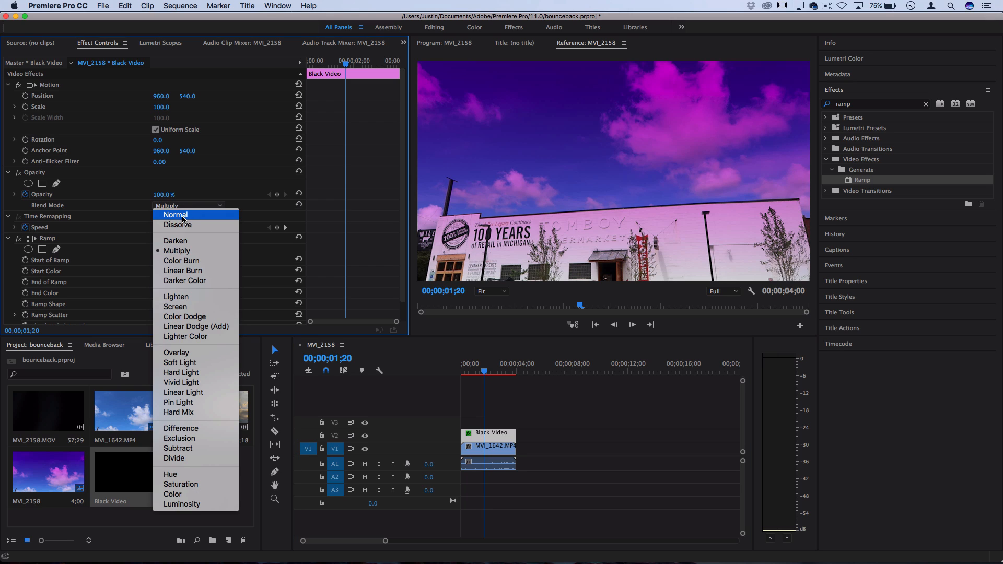
click(174, 214)
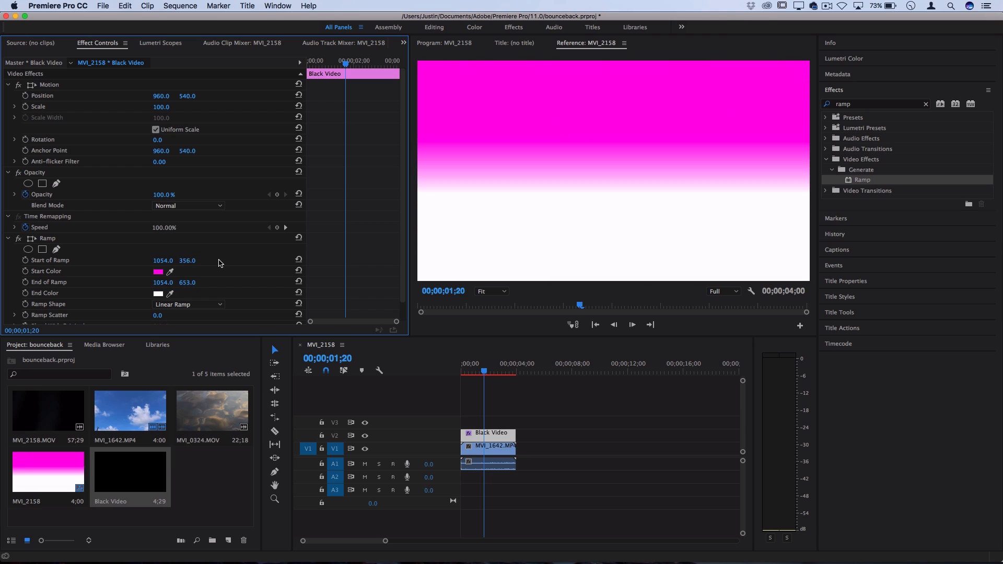
click(188, 205)
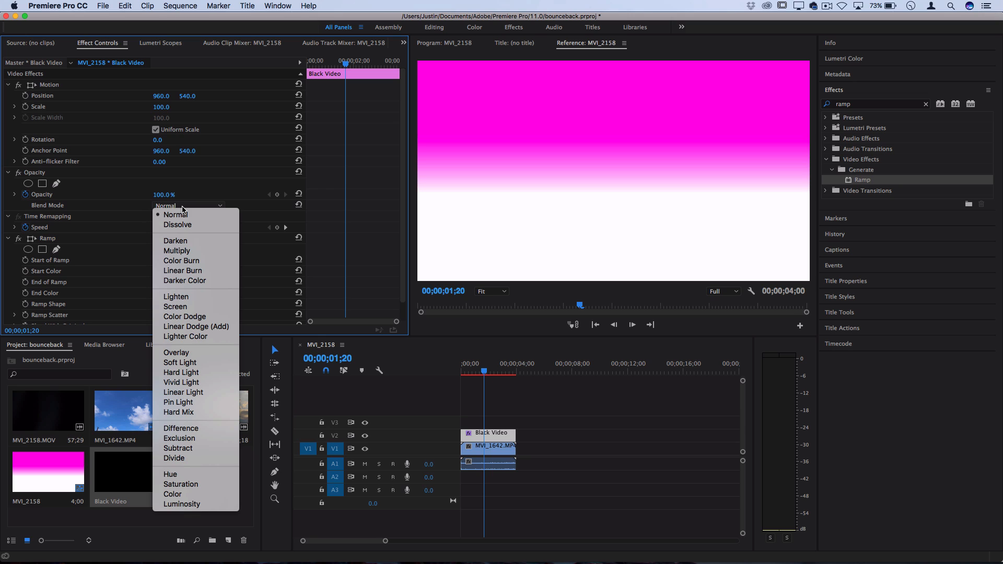
click(176, 250)
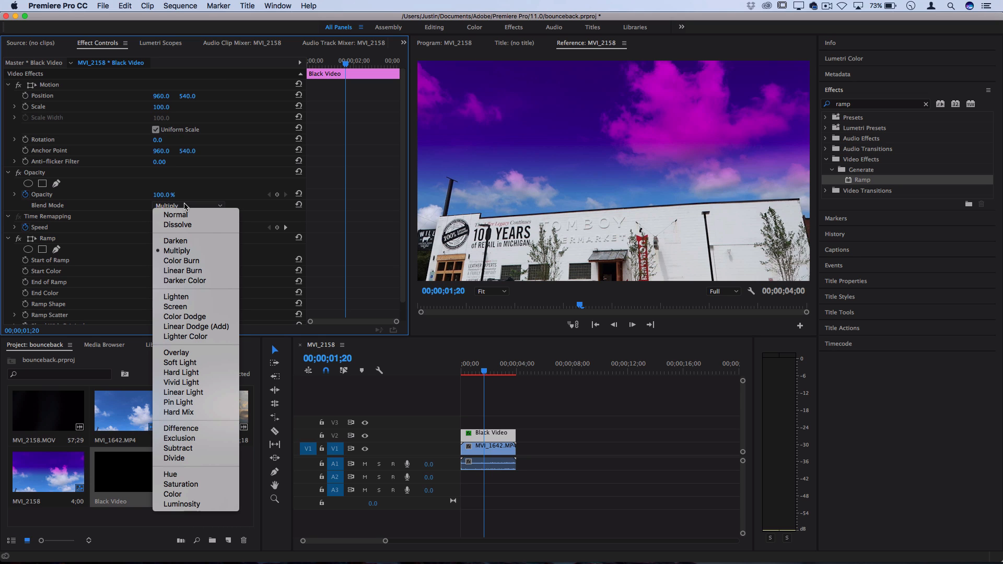
click(175, 240)
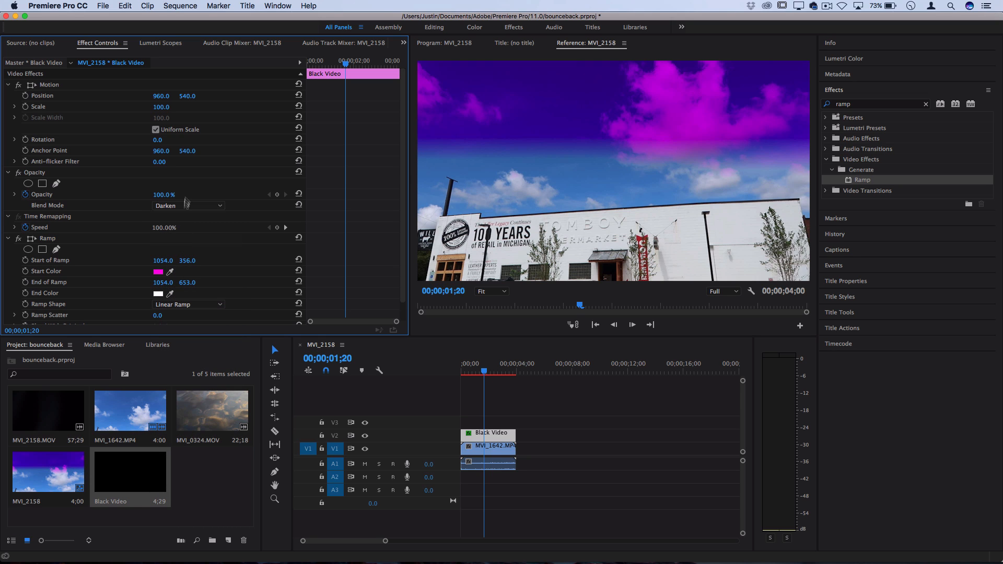
click(188, 205)
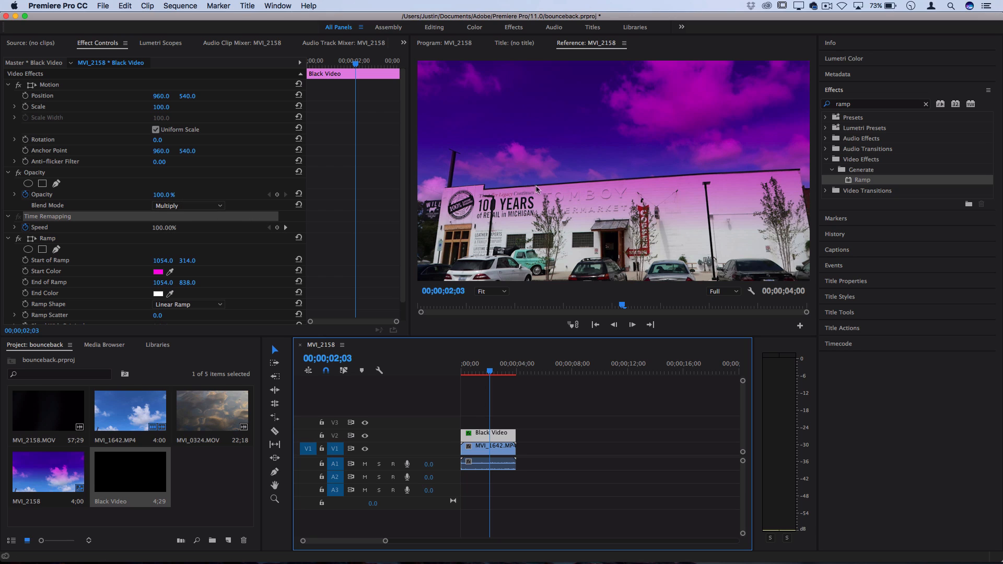
- Open the MVI_2158 sequence, clear the effects search, and locate Distort > Wave Warp
click(572, 409)
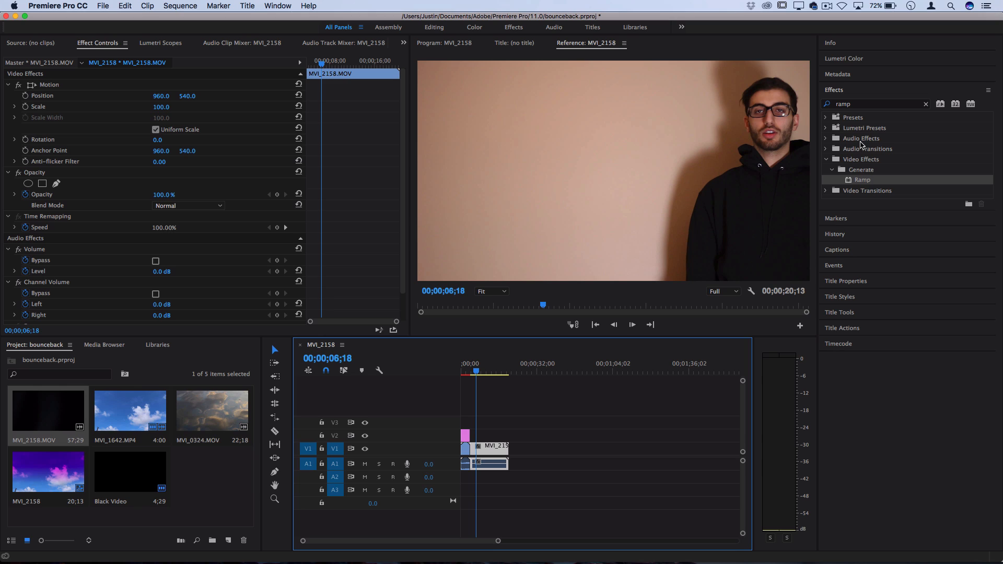
click(926, 104)
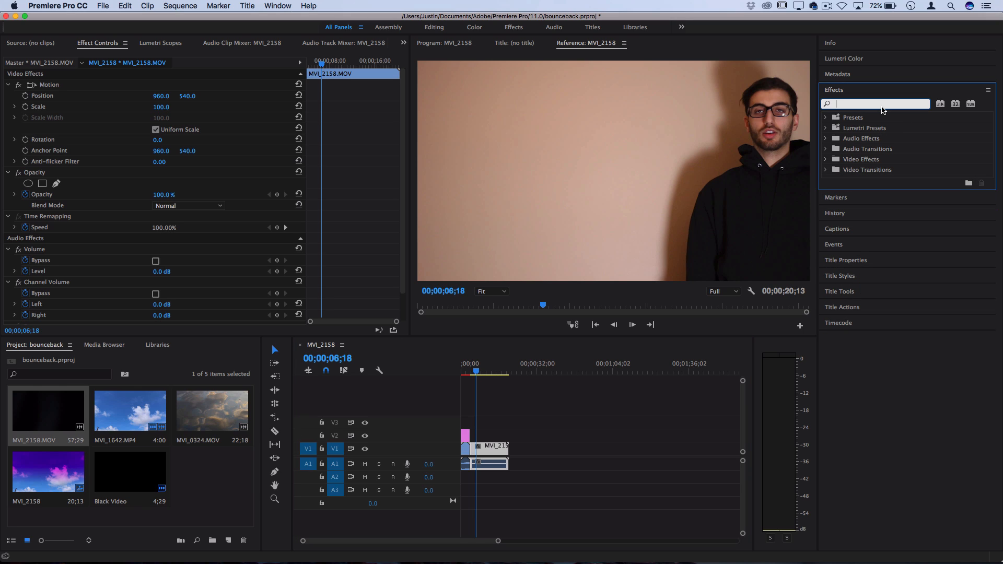
click(826, 159)
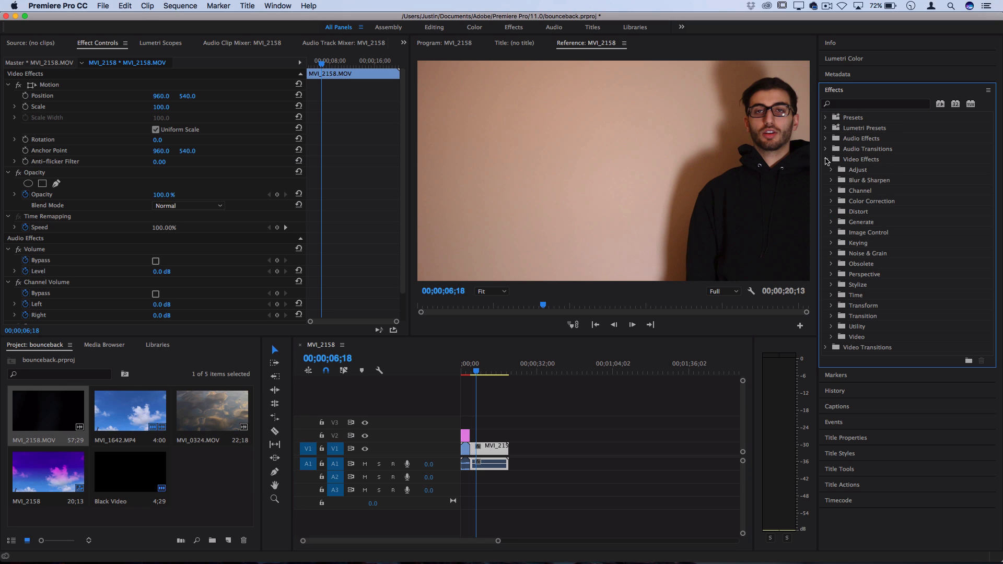
click(858, 211)
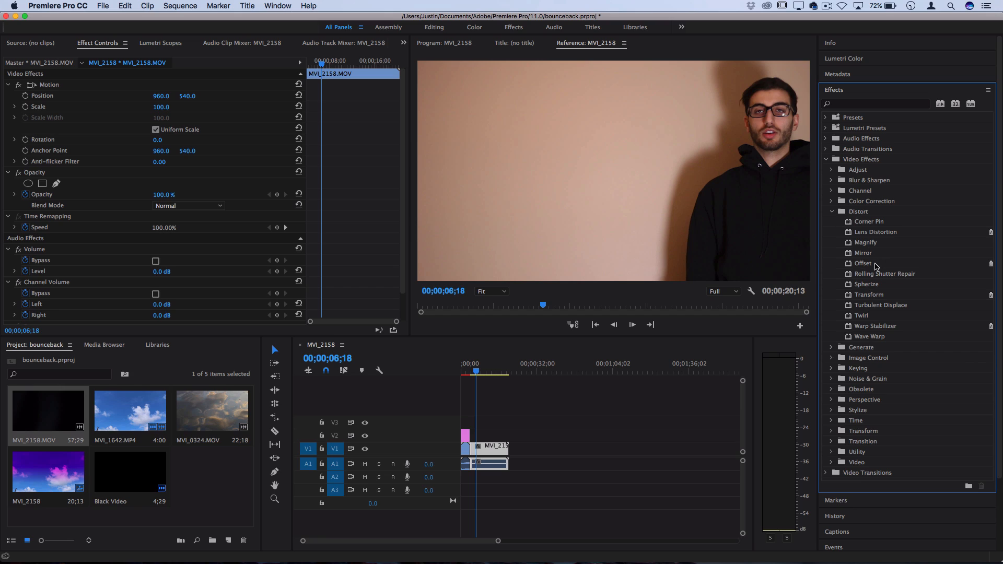
mouse_move(904, 259)
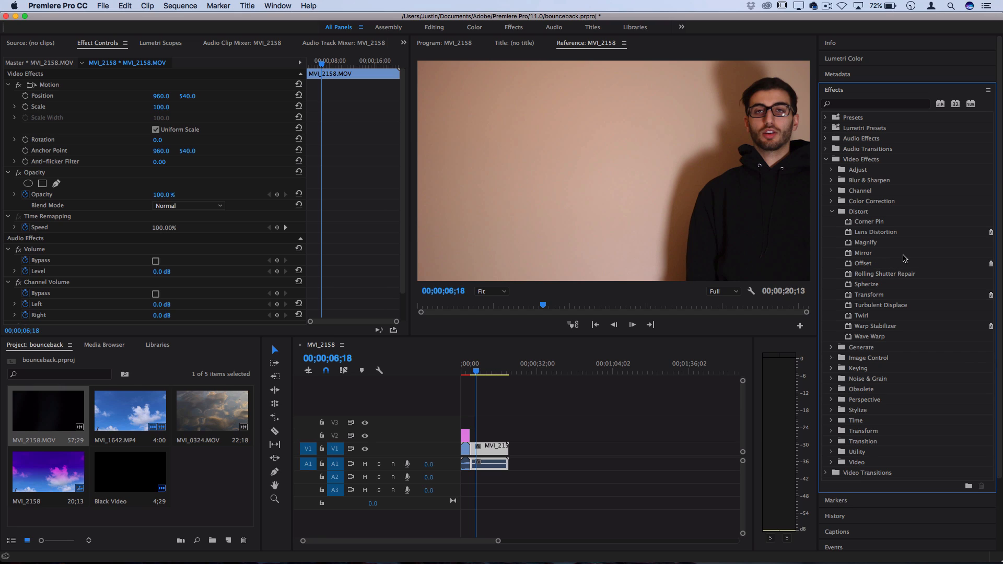
mouse_move(878, 336)
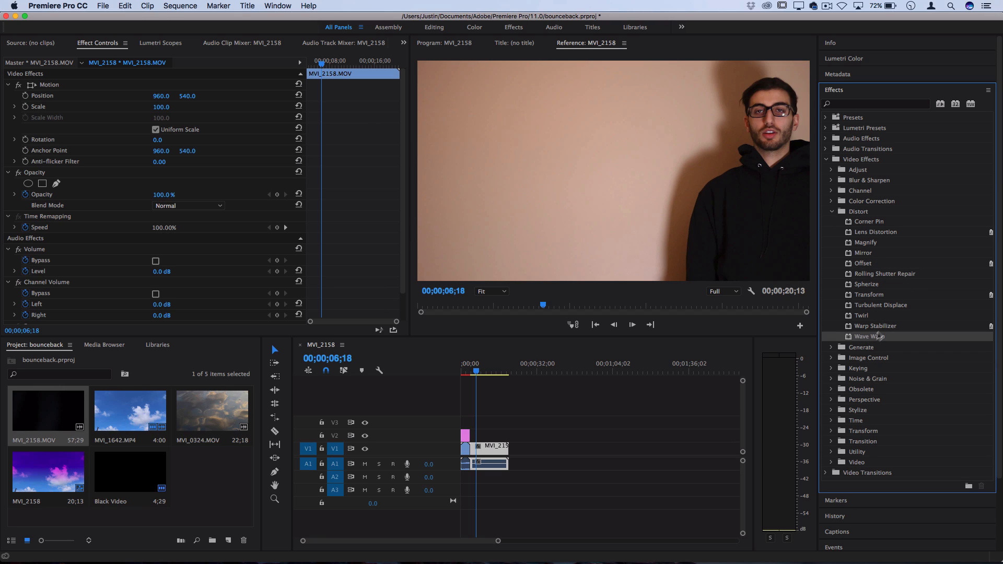
mouse_move(894, 263)
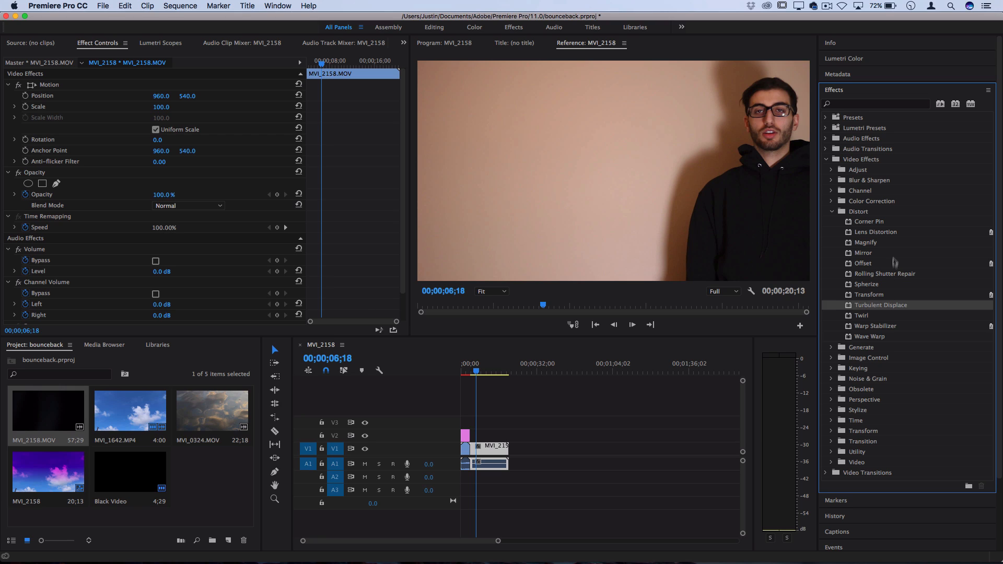
mouse_move(894, 338)
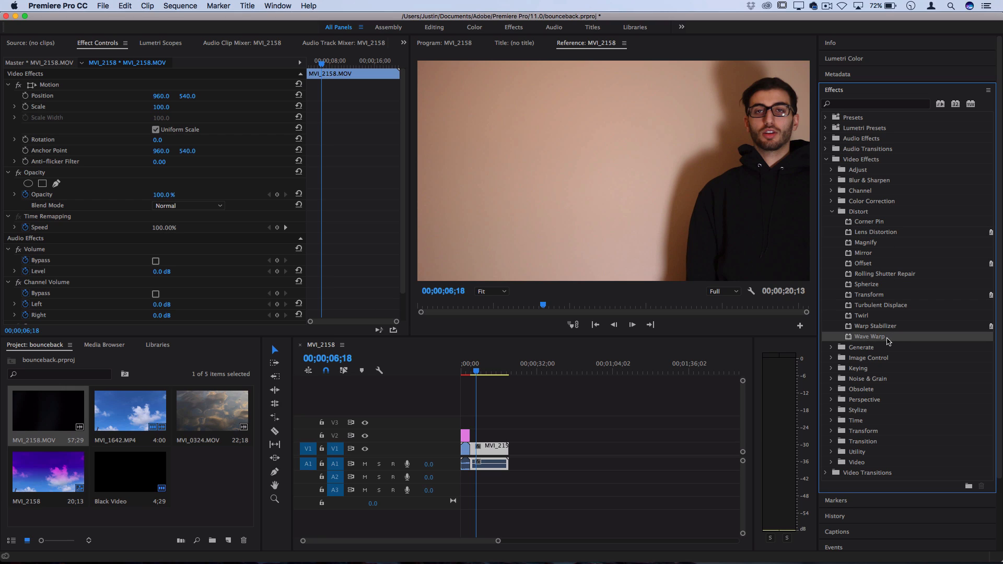
double_click(869, 335)
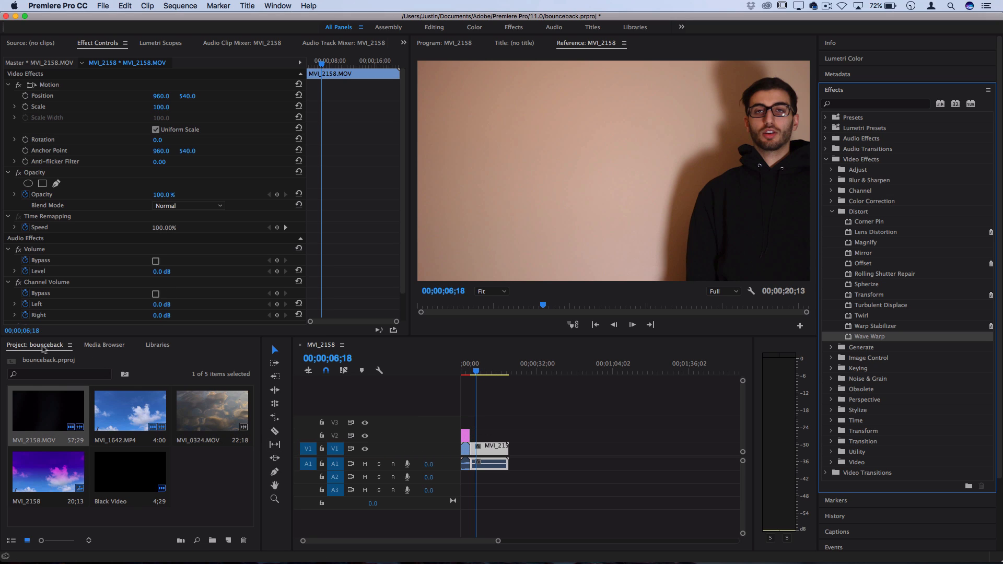
- Add a new Adjustment Layer on V2 and apply Wave Warp to it
click(102, 5)
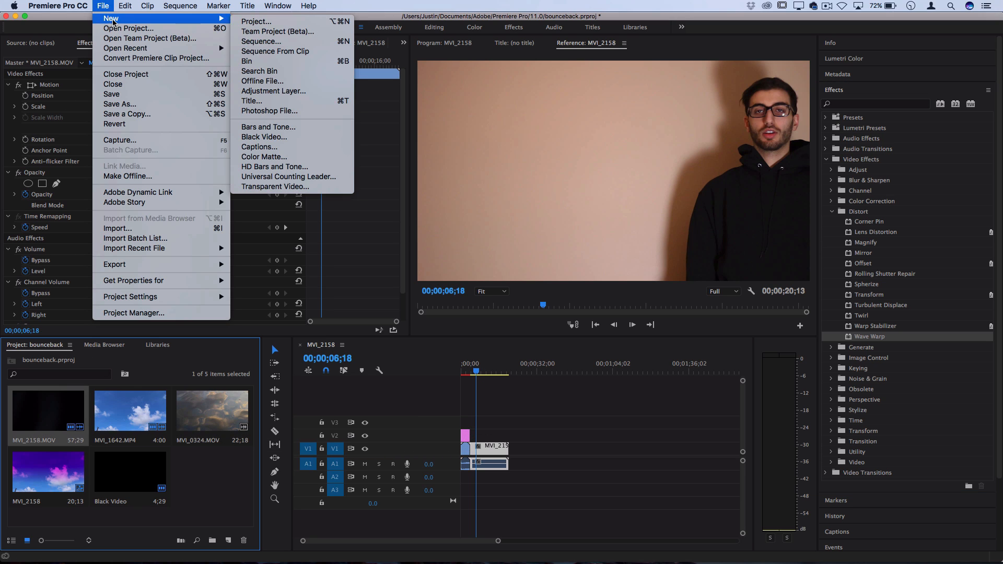
click(274, 91)
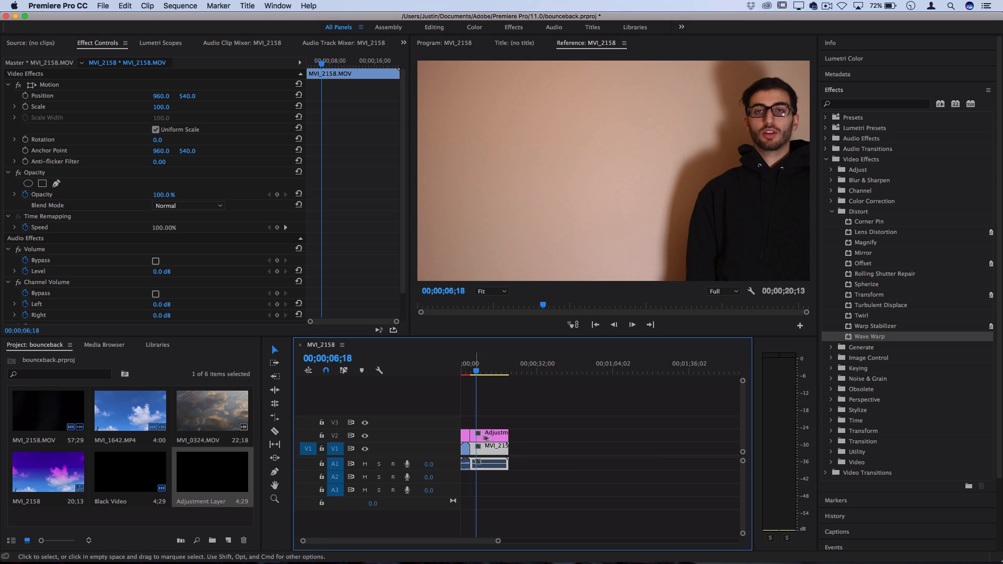
click(496, 433)
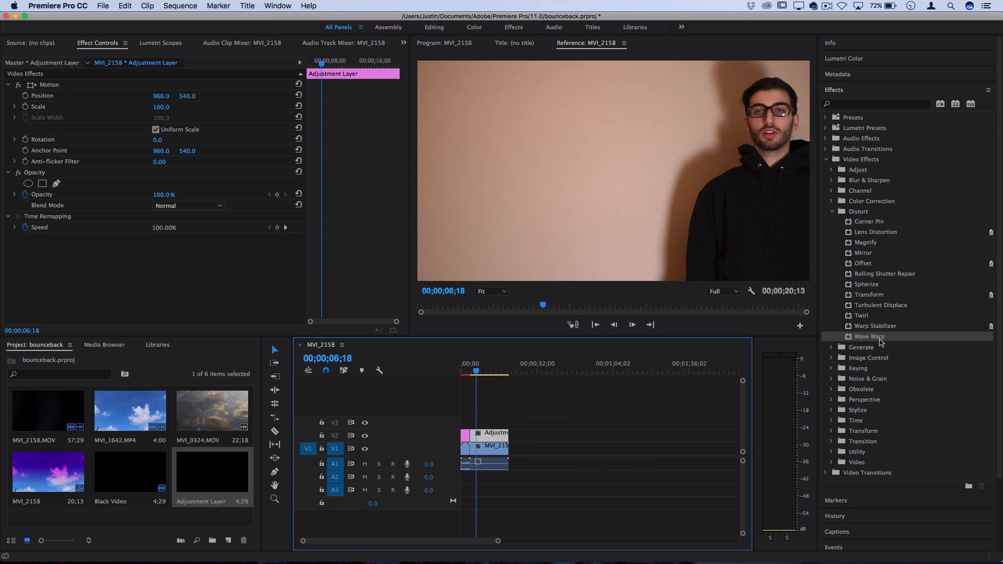
double_click(869, 335)
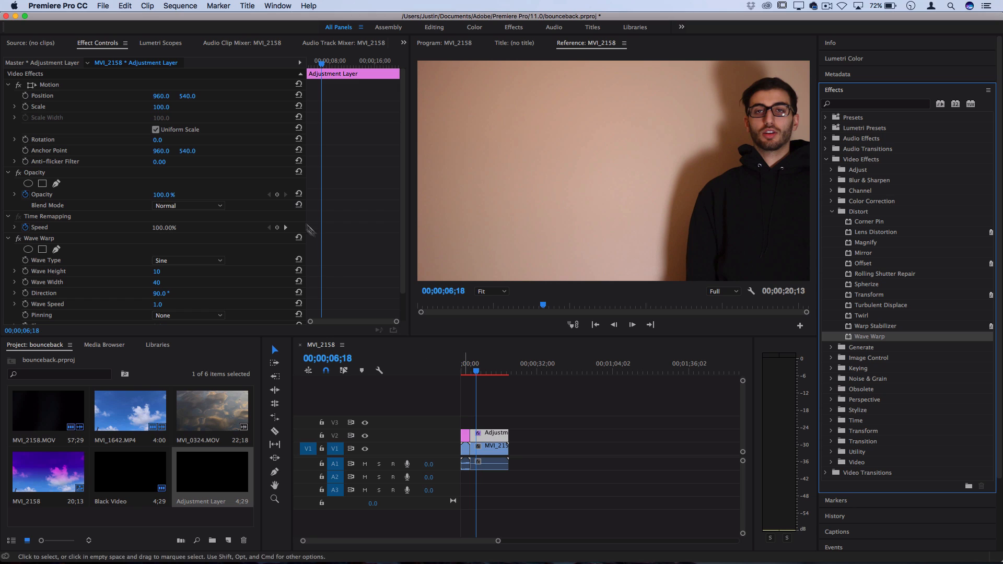
- Set the Wave Warp Wave Speed to 0.2
scroll(down, 3)
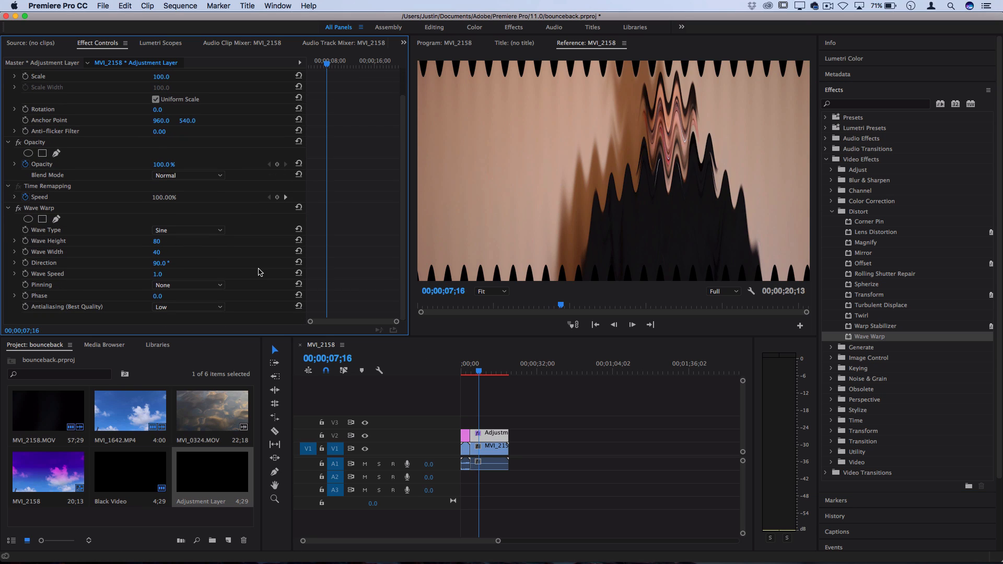
mouse_move(166, 248)
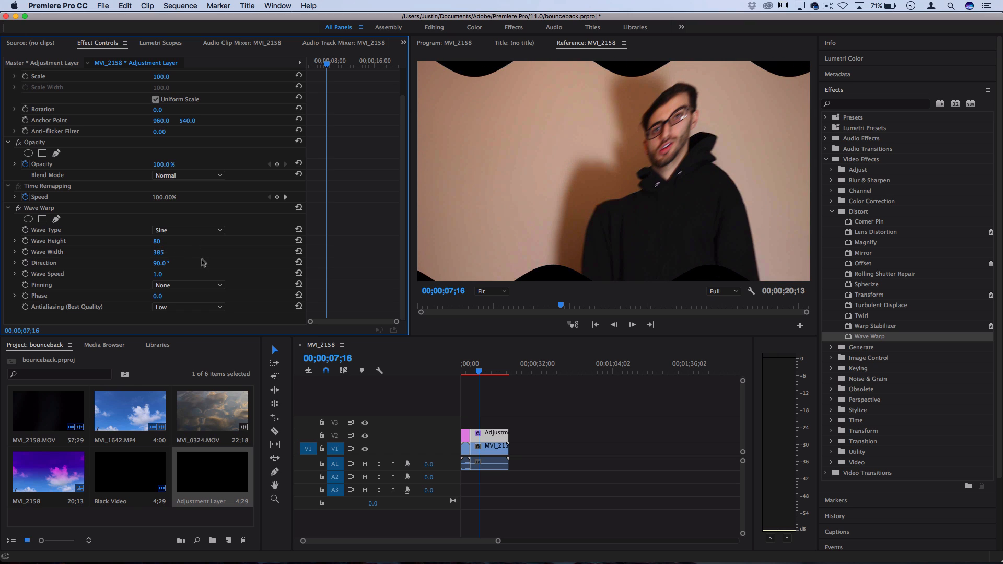
click(189, 285)
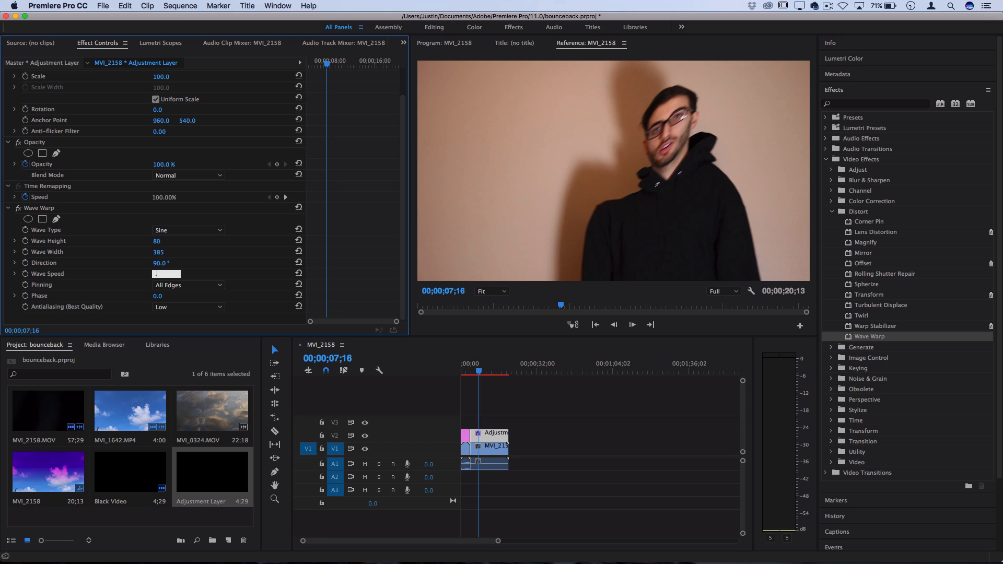
text(0.2)
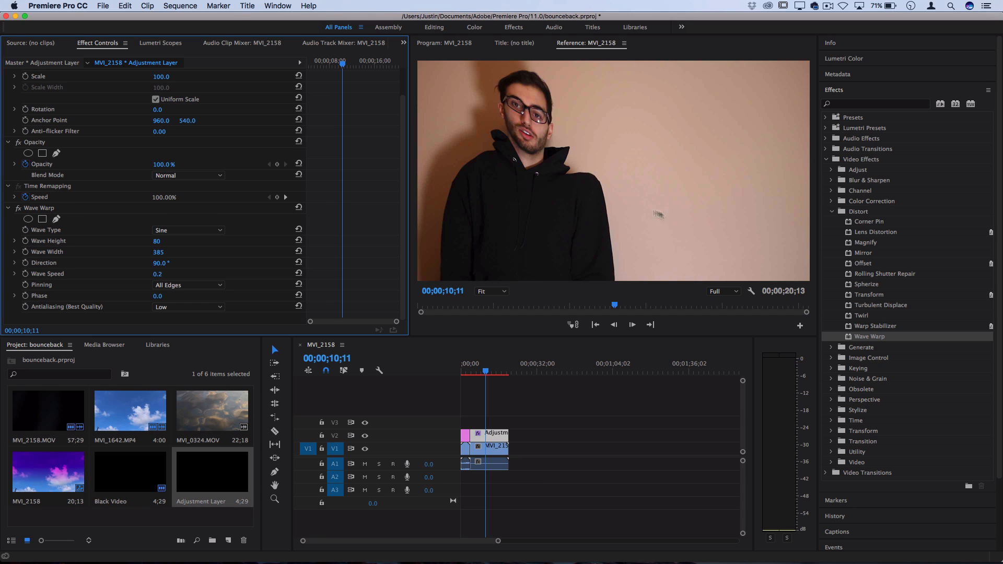
mouse_move(874, 231)
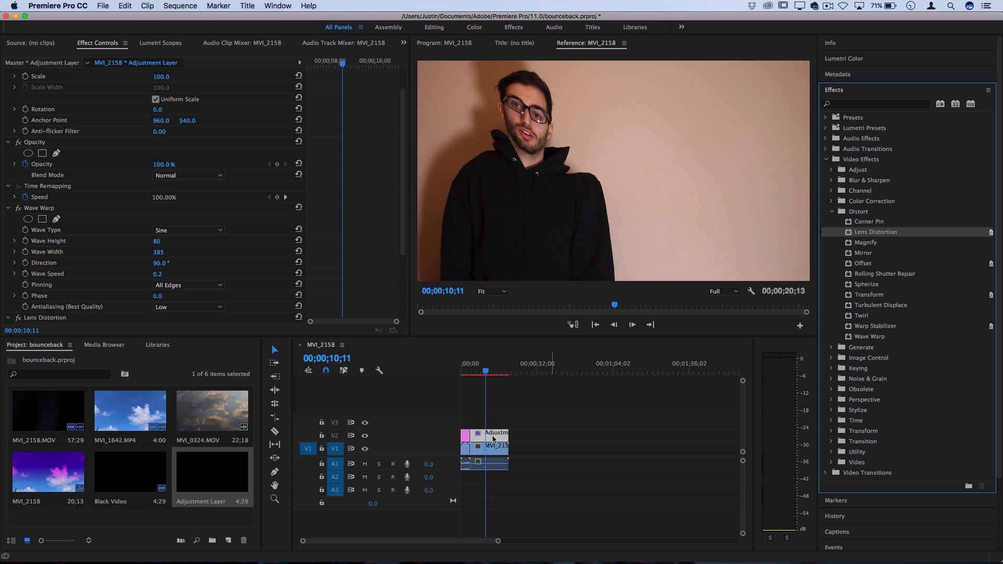
- Enter -13 in a Lens Distortion field to bend the talking clip
scroll(down, 3)
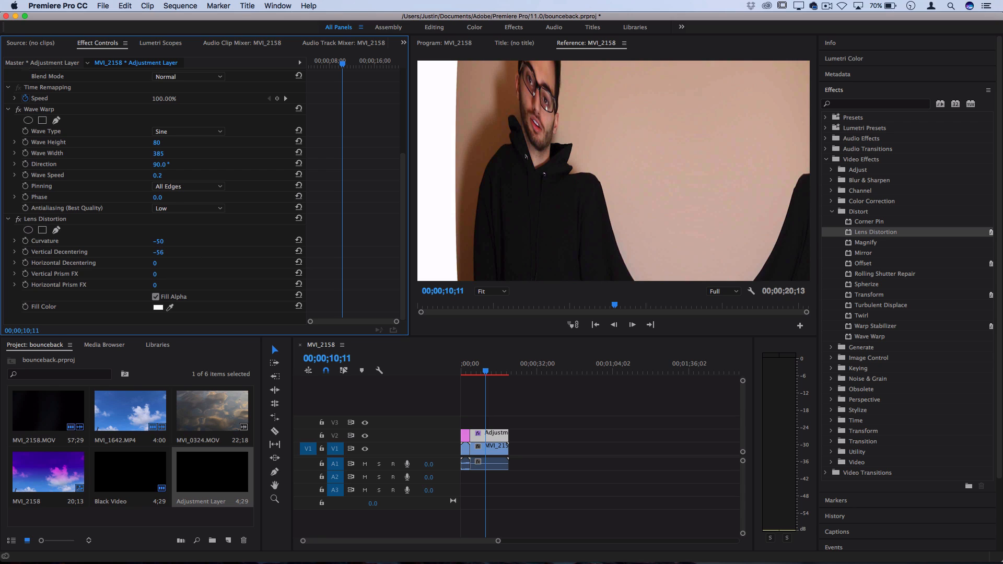
text(-13)
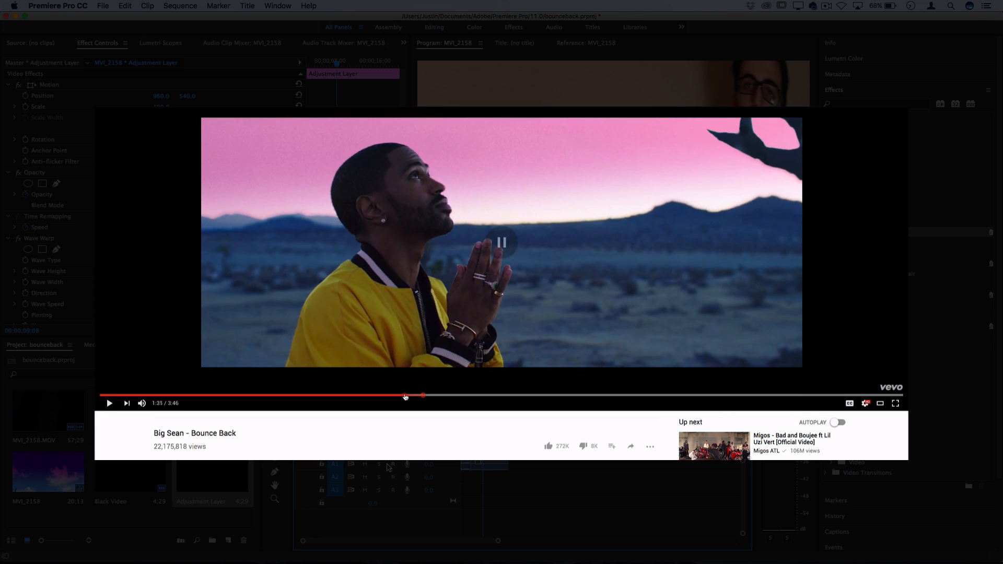
- Rewind the Bounce Back video to the red-grass street scene
click(109, 402)
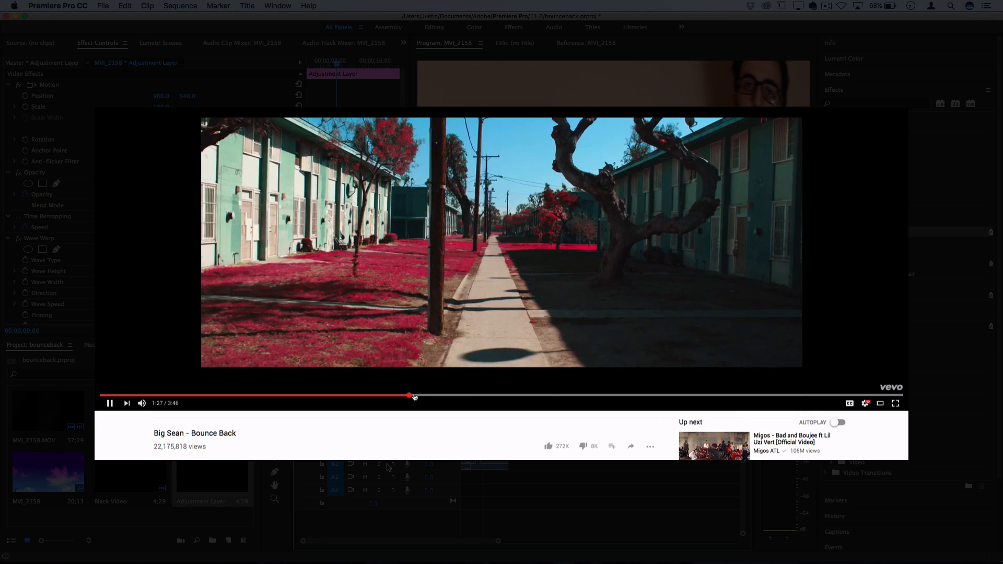